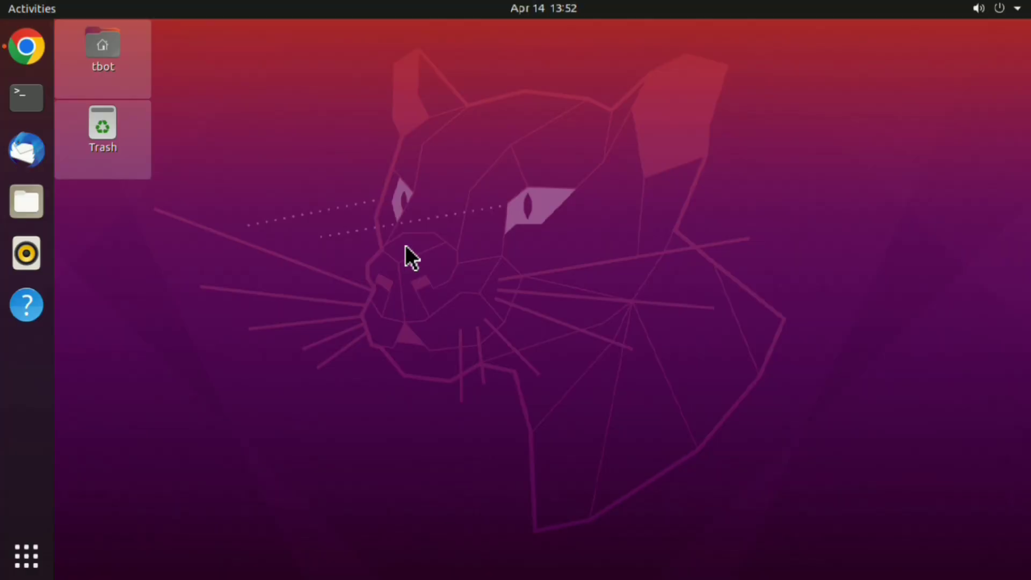
Paste the copied Kasm login credentials into a new Untitled Document 1 in Text Editor.
{"action": "left_click", "coordinate": [26, 97]}
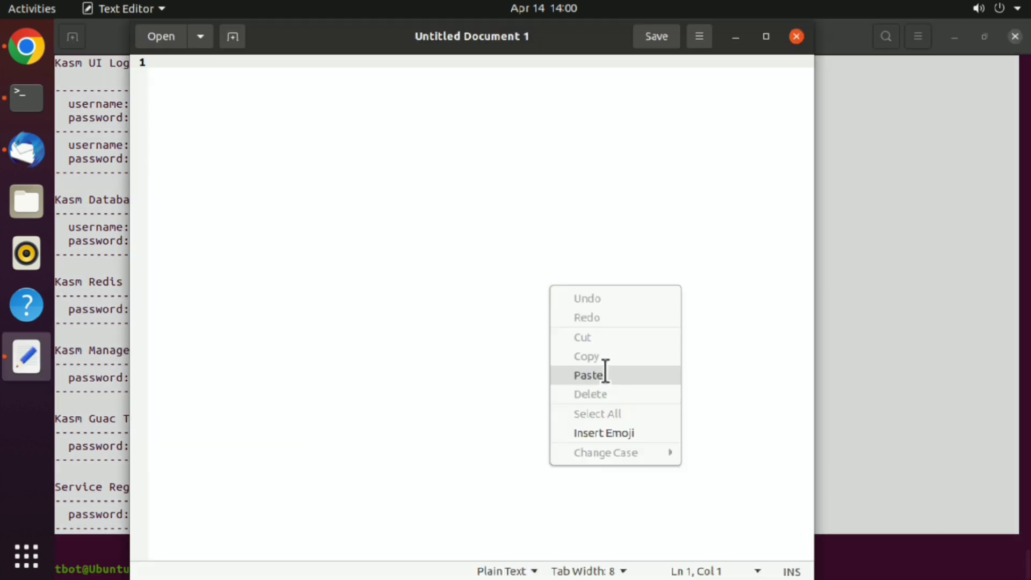
{"action": "left_click", "coordinate": [588, 375]}
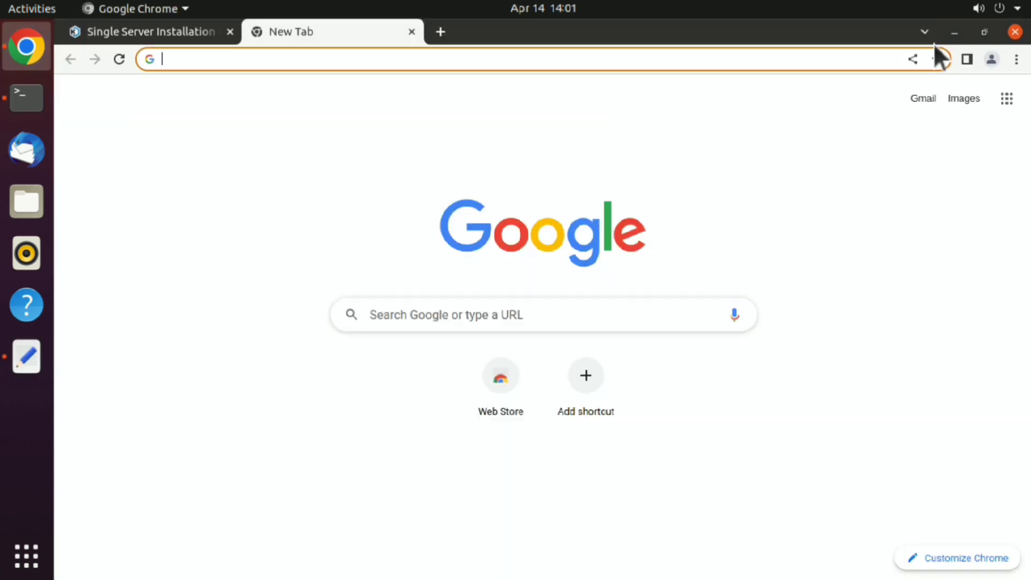
{"action": "type", "text": "https://localhost"}
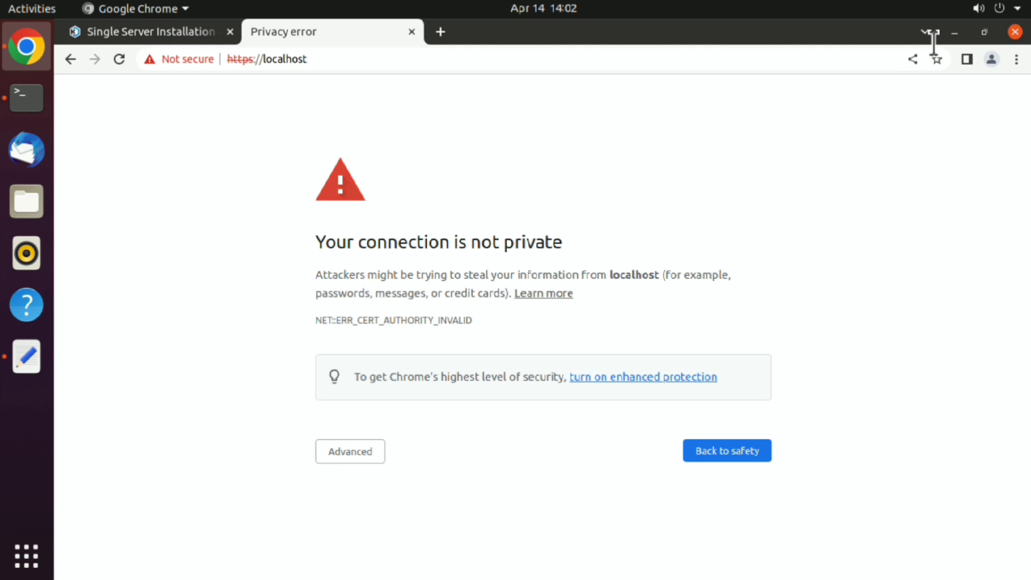
{"action": "left_click", "coordinate": [349, 451]}
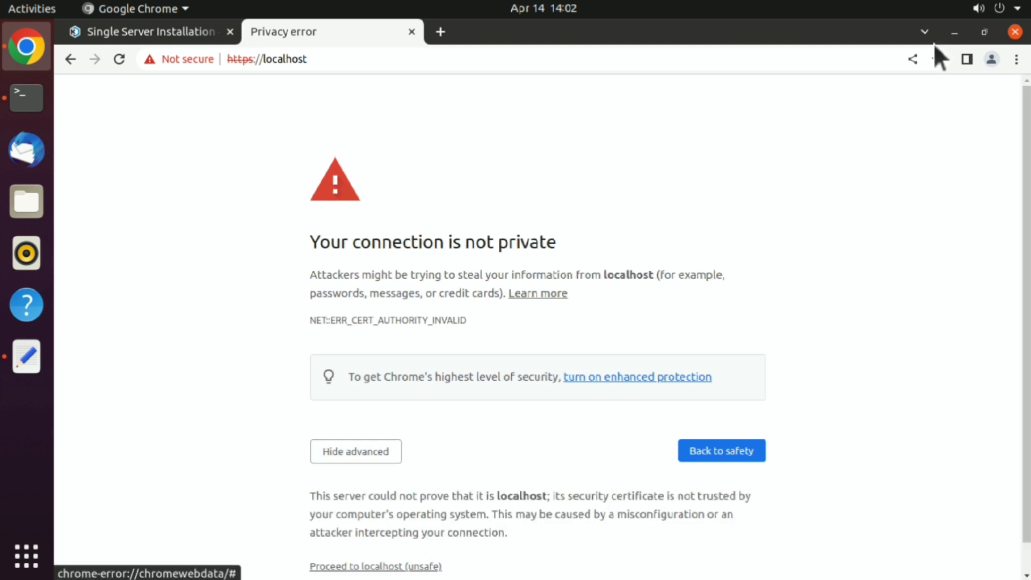
{"action": "left_click", "coordinate": [375, 566]}
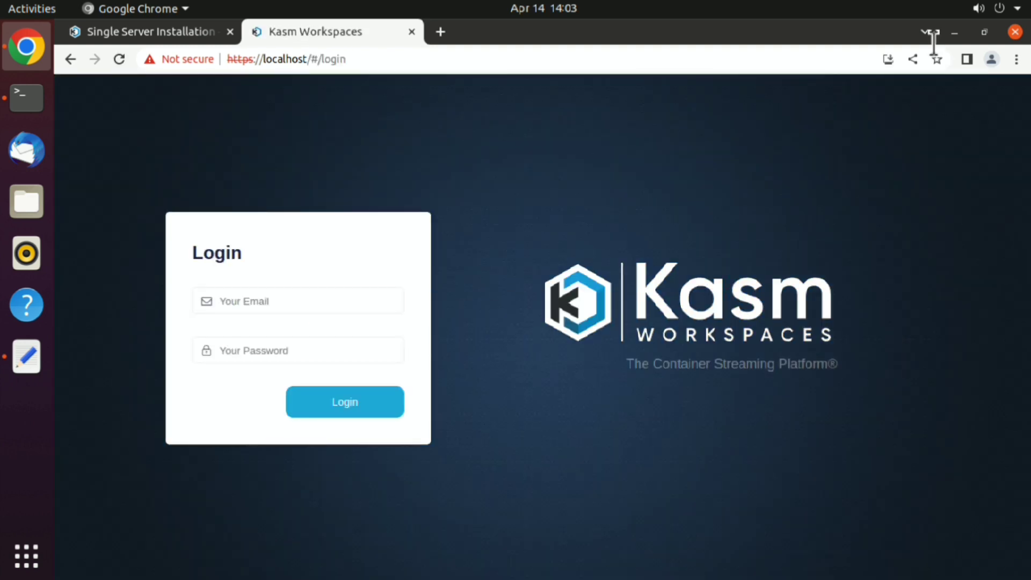
{"action": "left_click", "coordinate": [26, 356]}
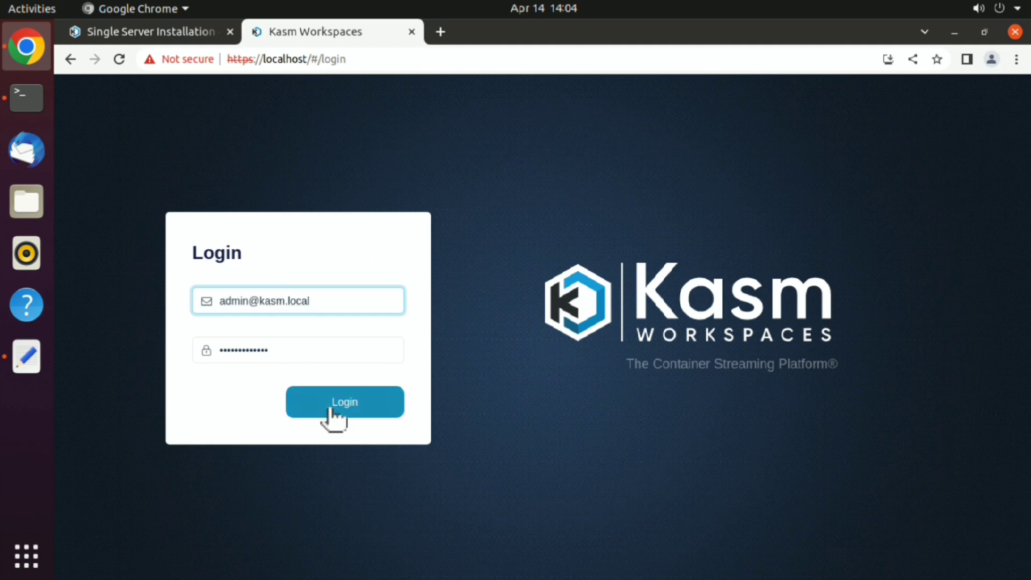
{"action": "left_click", "coordinate": [344, 401]}
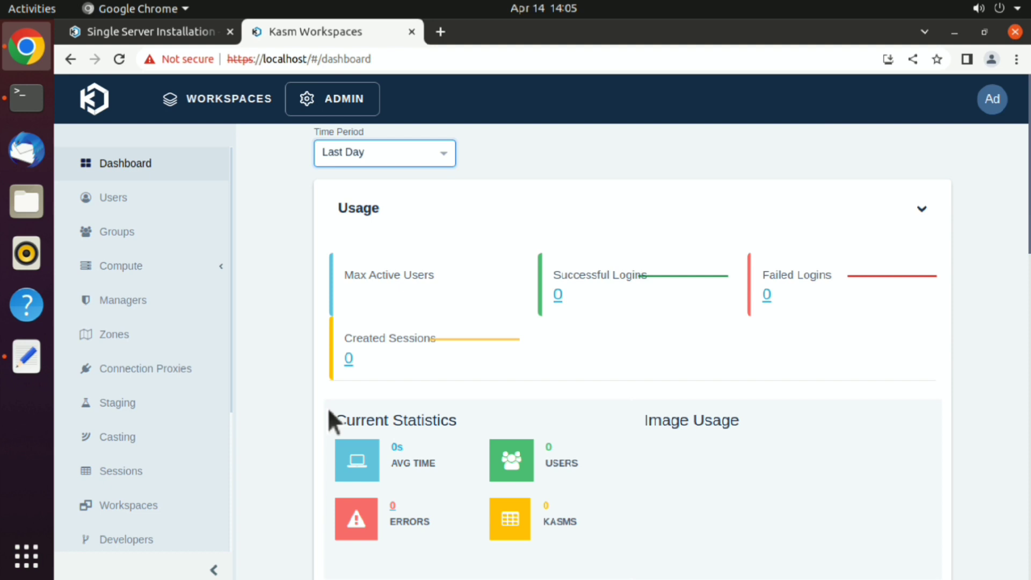
{"action": "mouse_move", "coordinate": [721, 241]}
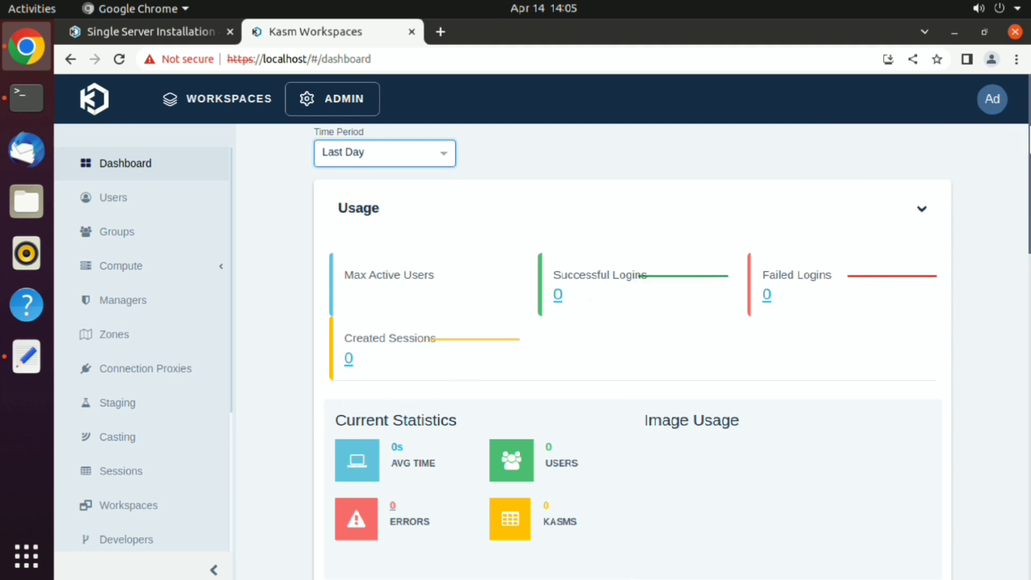
Switch from the admin dashboard to the user Workspaces page showing no workspaces installed.
{"action": "scroll", "scroll_direction": "down", "scroll_amount": 3}
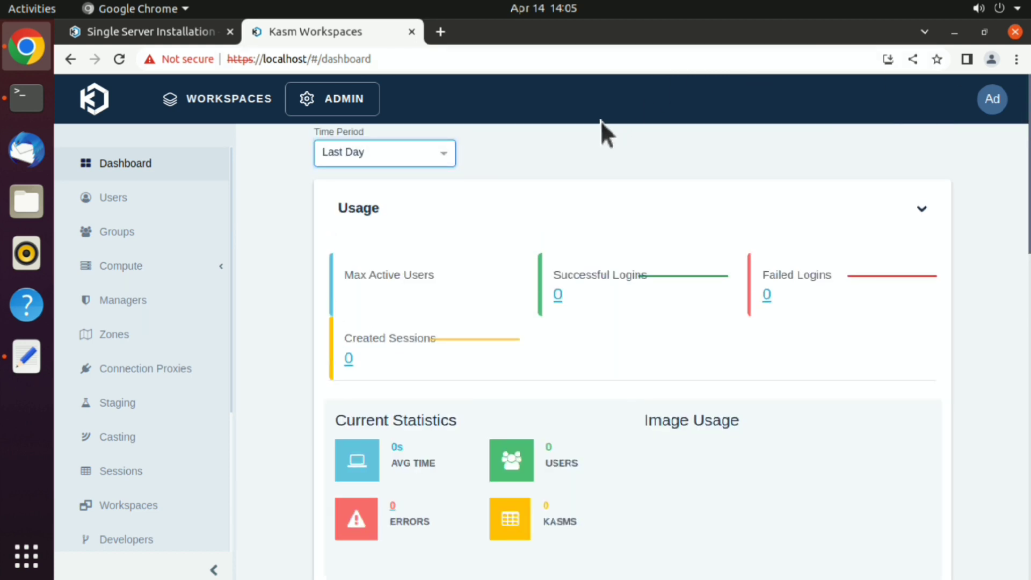
{"action": "left_click", "coordinate": [228, 98]}
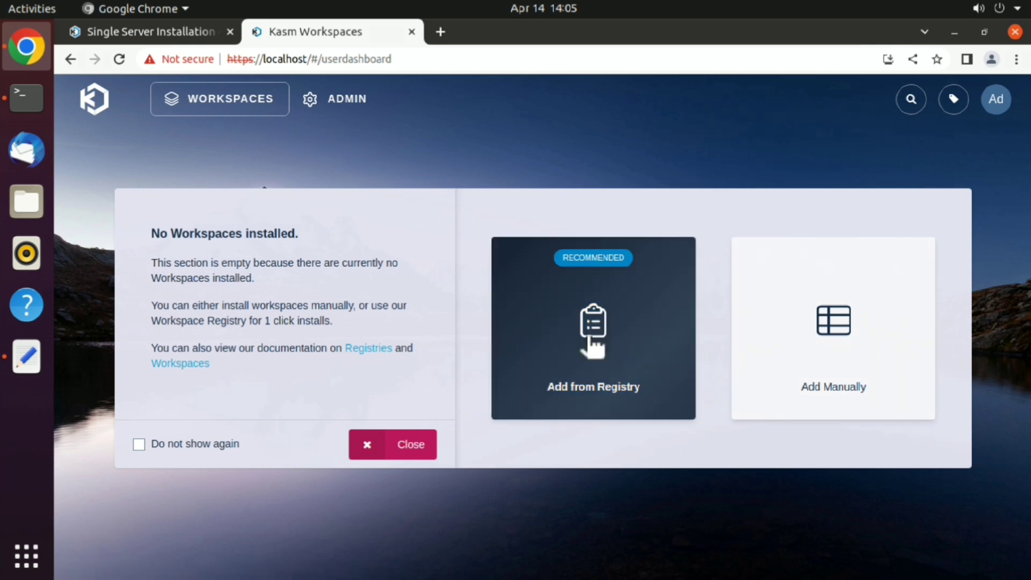
Install the Gimp workspace from the registry via Add from Registry.
{"action": "left_click", "coordinate": [592, 328]}
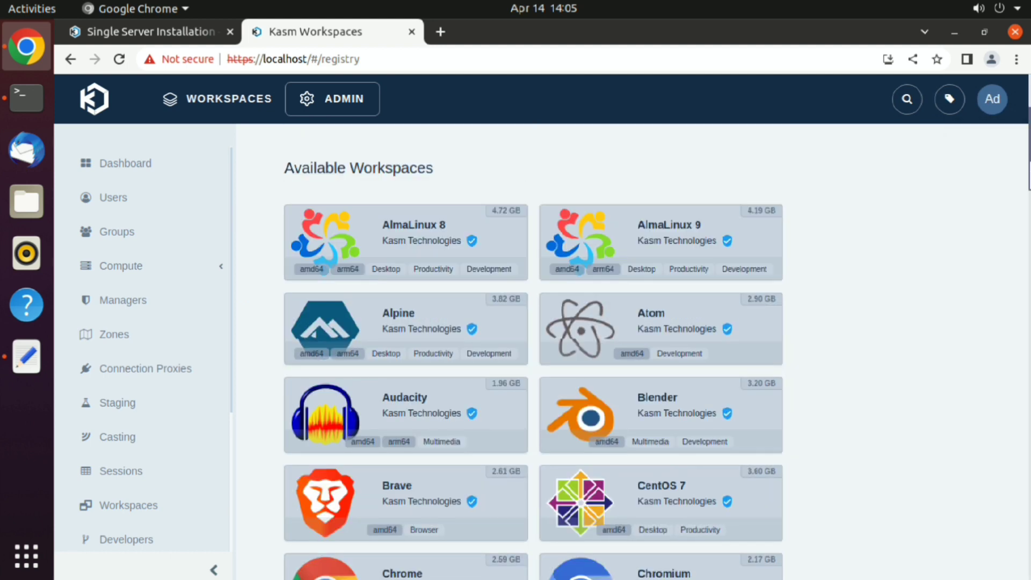
{"action": "scroll", "scroll_direction": "down", "scroll_amount": 3}
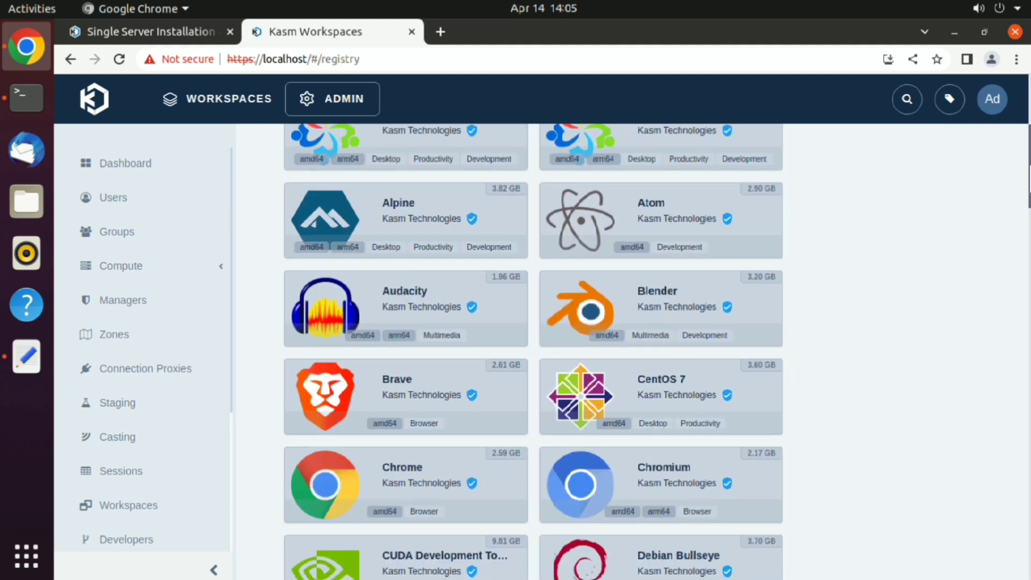
{"action": "scroll", "scroll_direction": "down", "scroll_amount": 3}
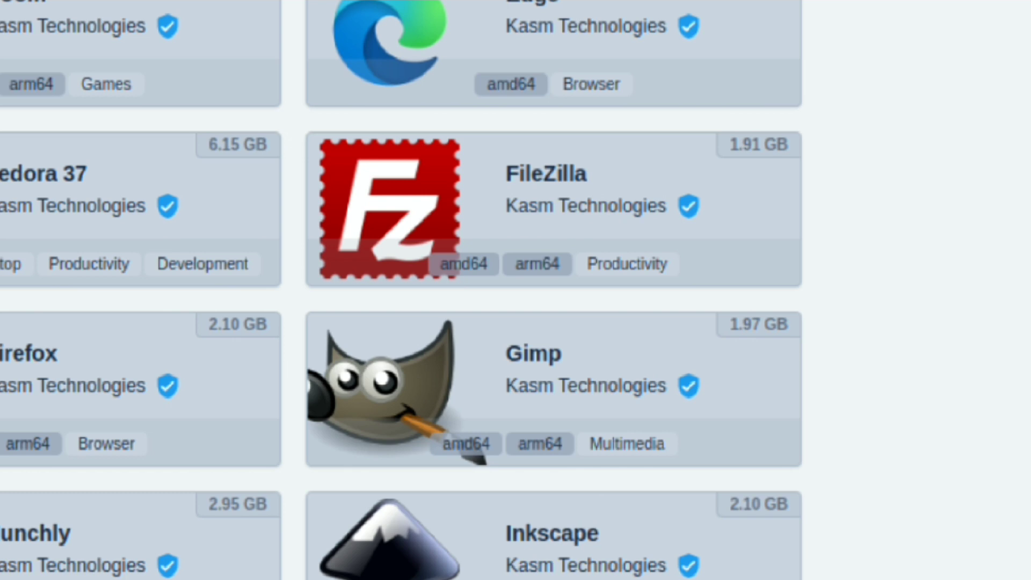
{"action": "left_click", "coordinate": [552, 387]}
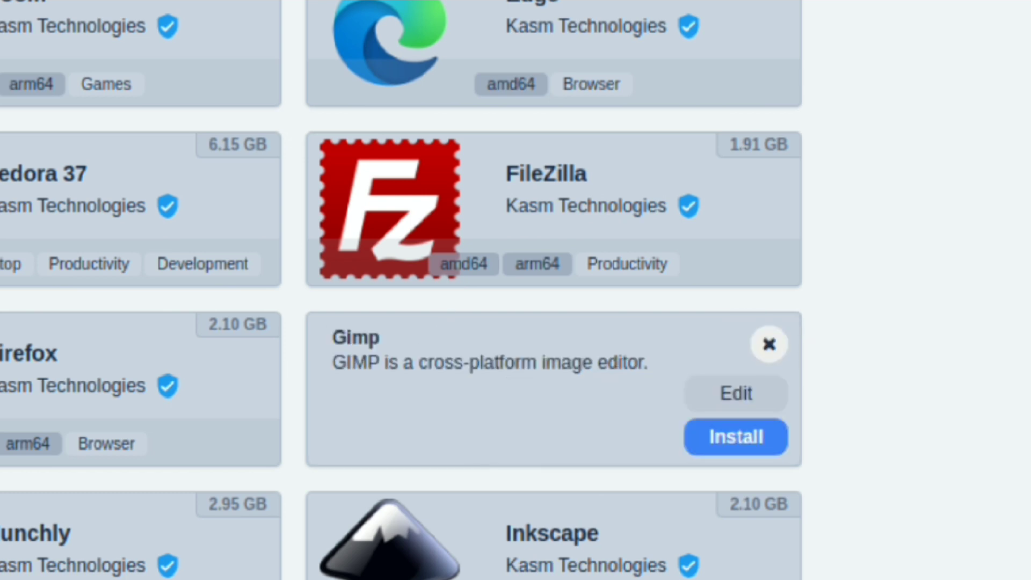
{"action": "left_click", "coordinate": [735, 437]}
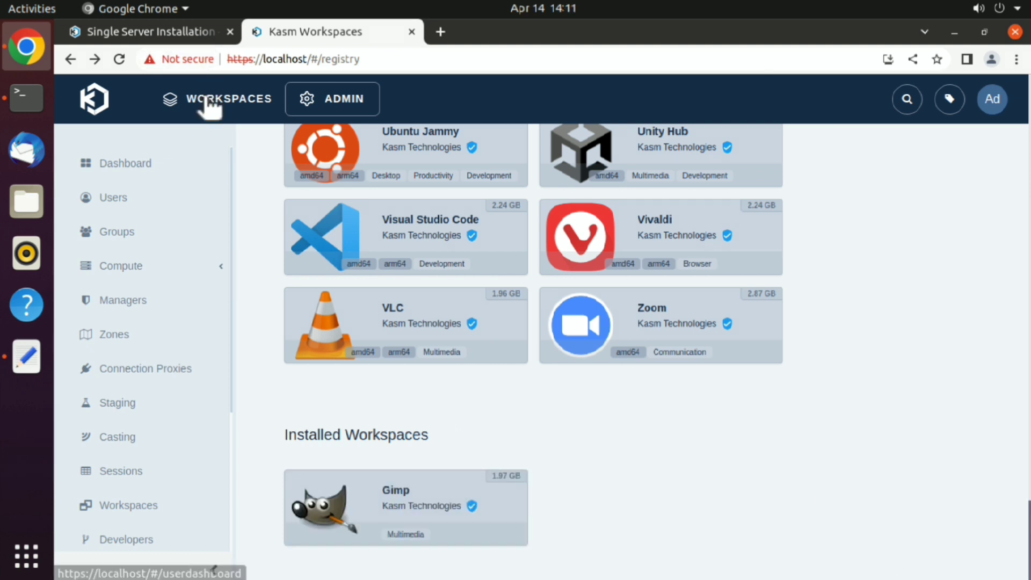
Launch a Gimp session from Workspaces, leave it, and return to the admin dashboard.
{"action": "left_click", "coordinate": [229, 98]}
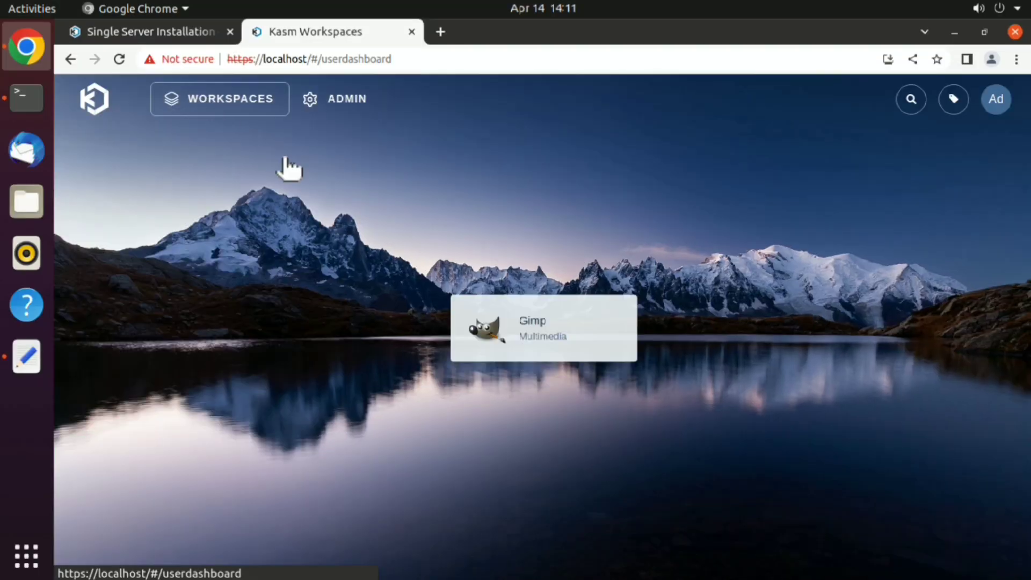
{"action": "mouse_move", "coordinate": [536, 313]}
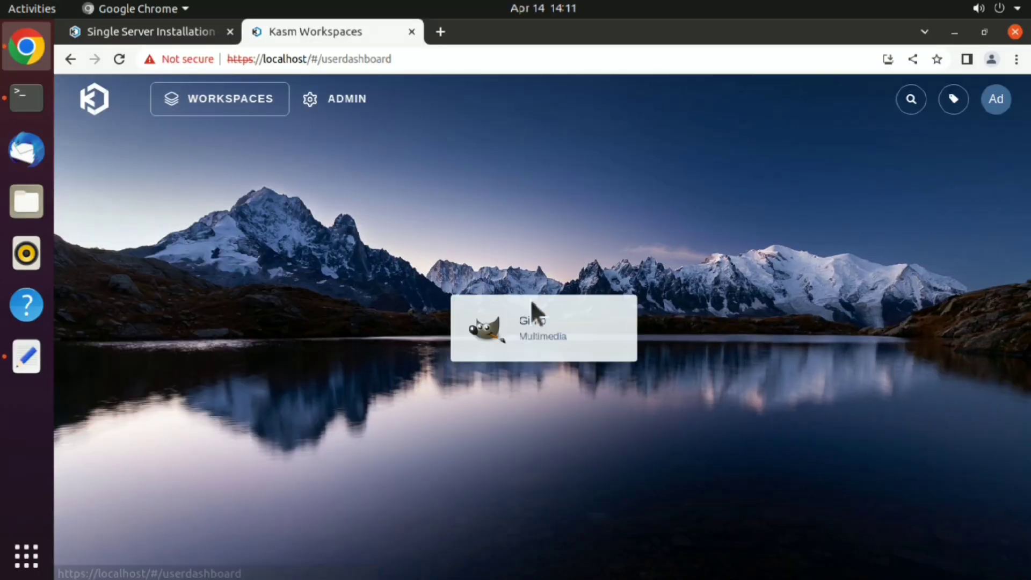
{"action": "left_click", "coordinate": [542, 327]}
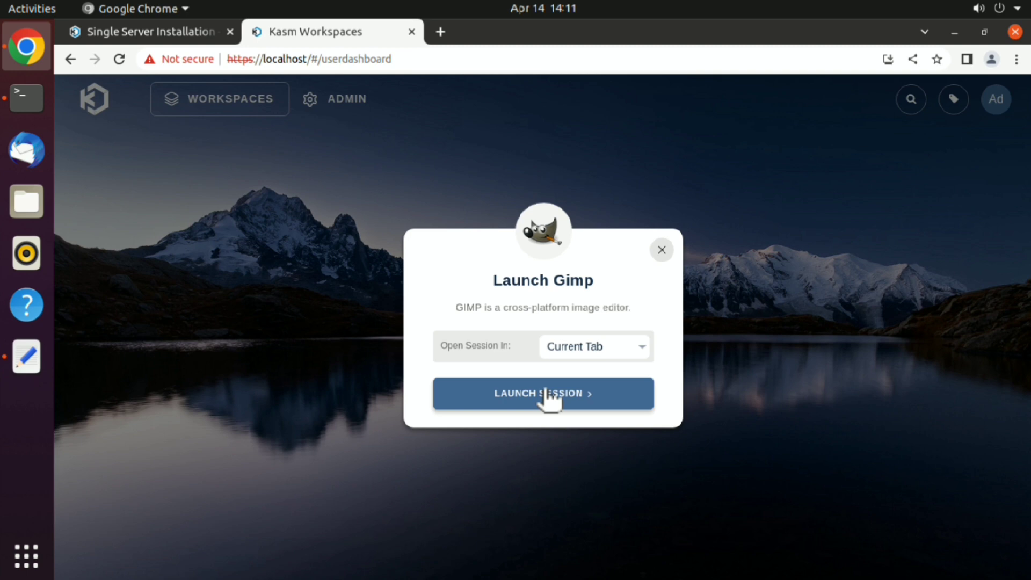
{"action": "left_click", "coordinate": [541, 393]}
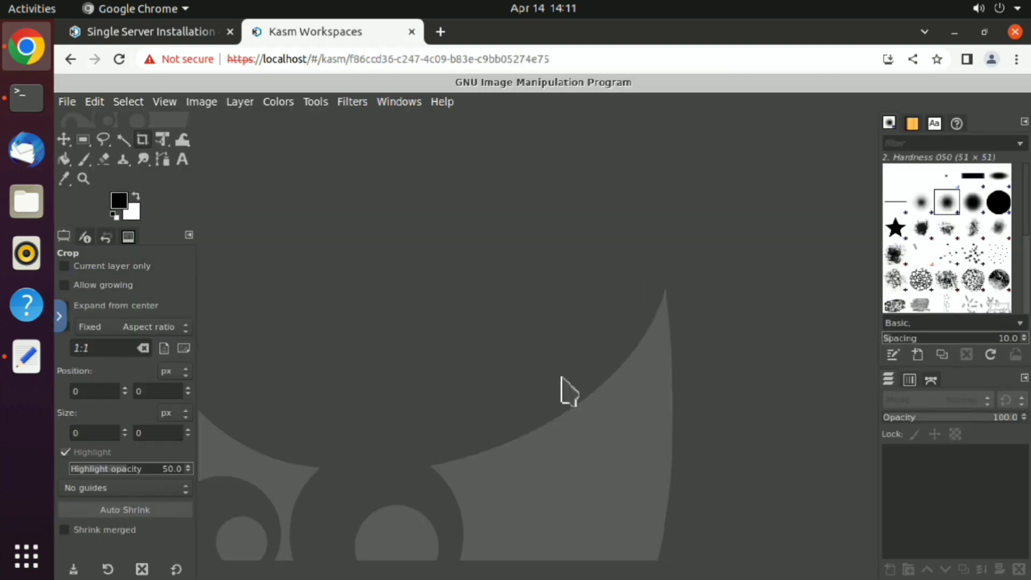
{"action": "mouse_move", "coordinate": [59, 315]}
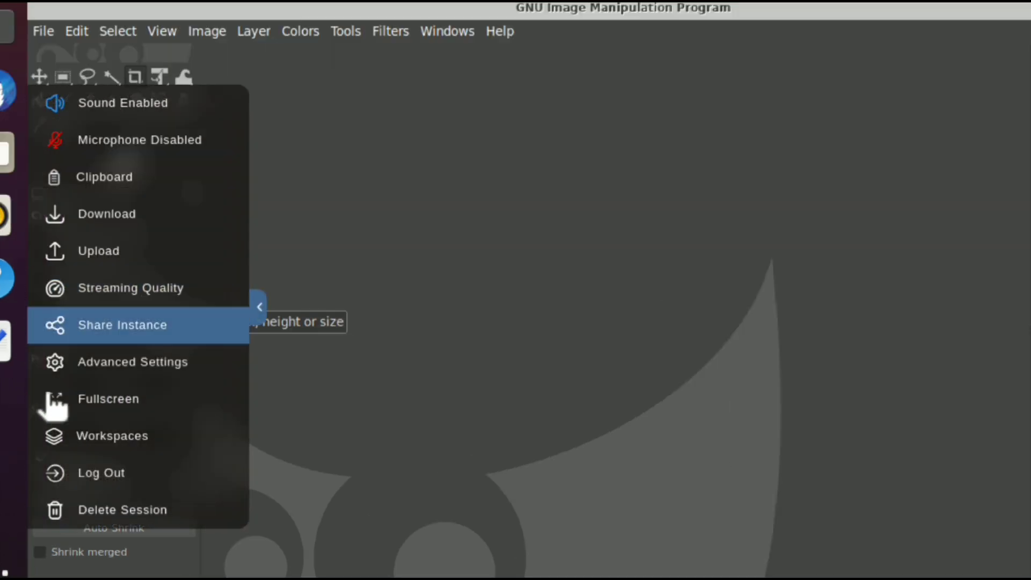
{"action": "left_click", "coordinate": [122, 510]}
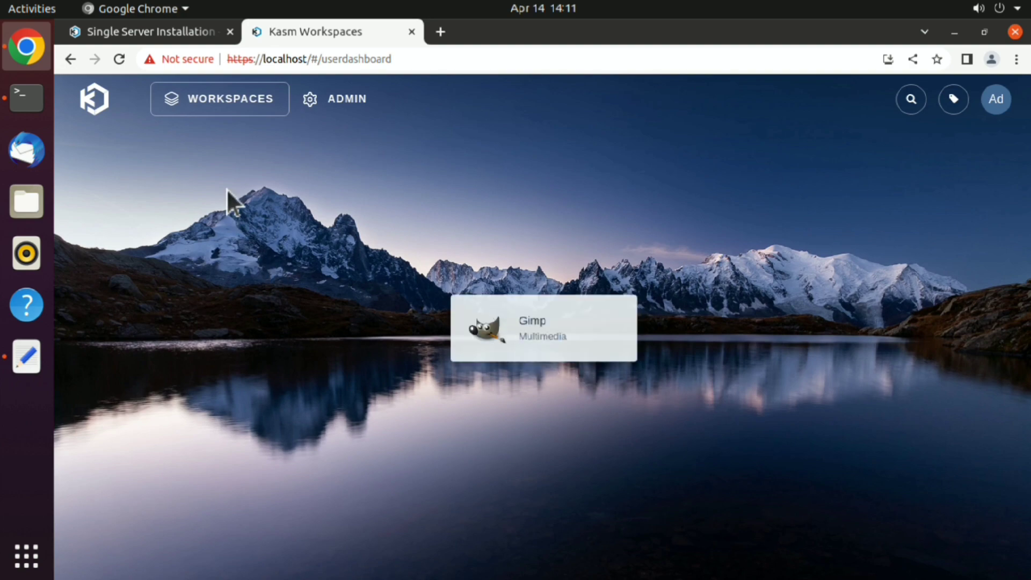
{"action": "left_click", "coordinate": [337, 98]}
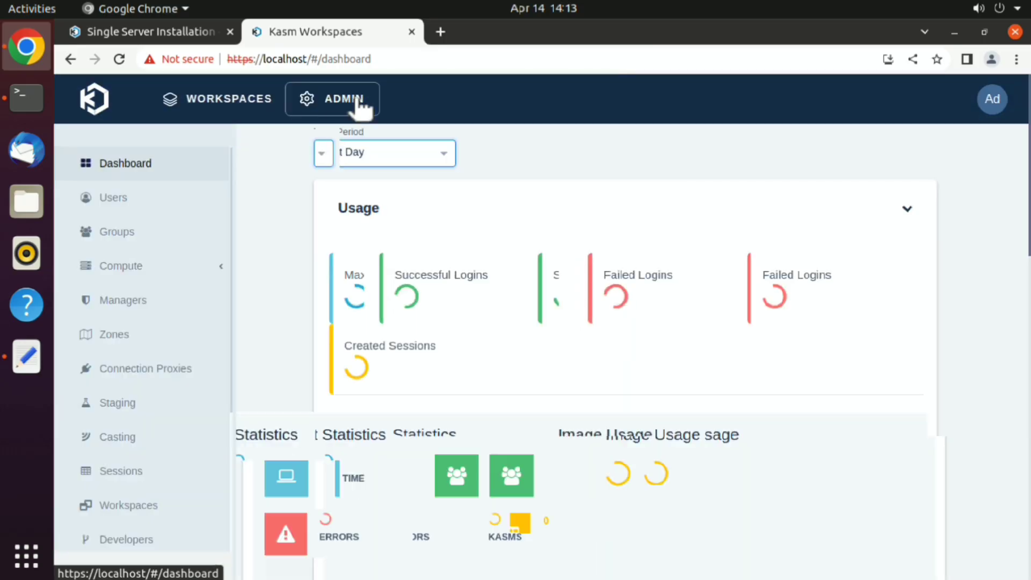
Browse the admin Workspace Registry for available workspaces.
{"action": "left_click", "coordinate": [131, 504]}
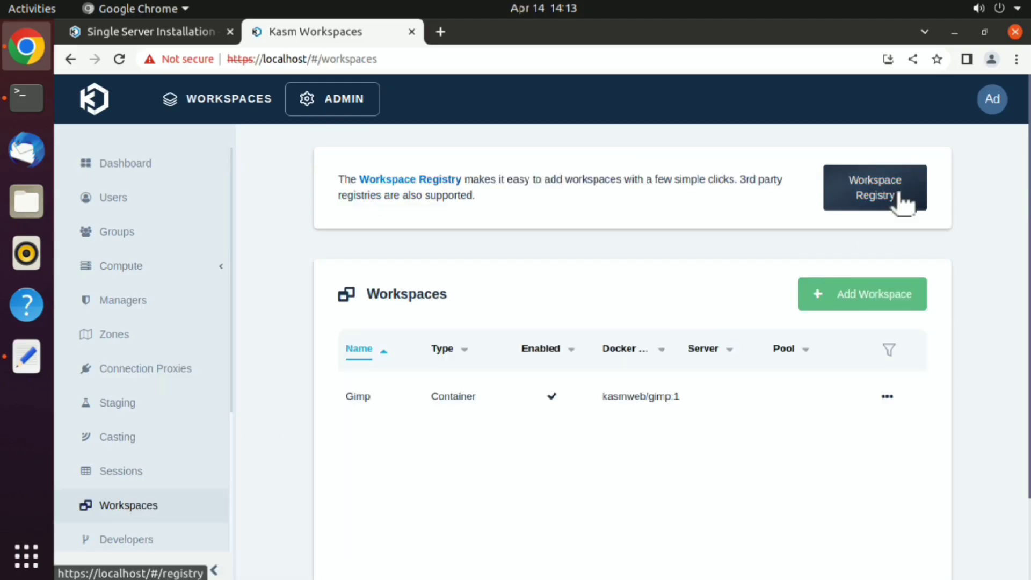
{"action": "left_click", "coordinate": [873, 187]}
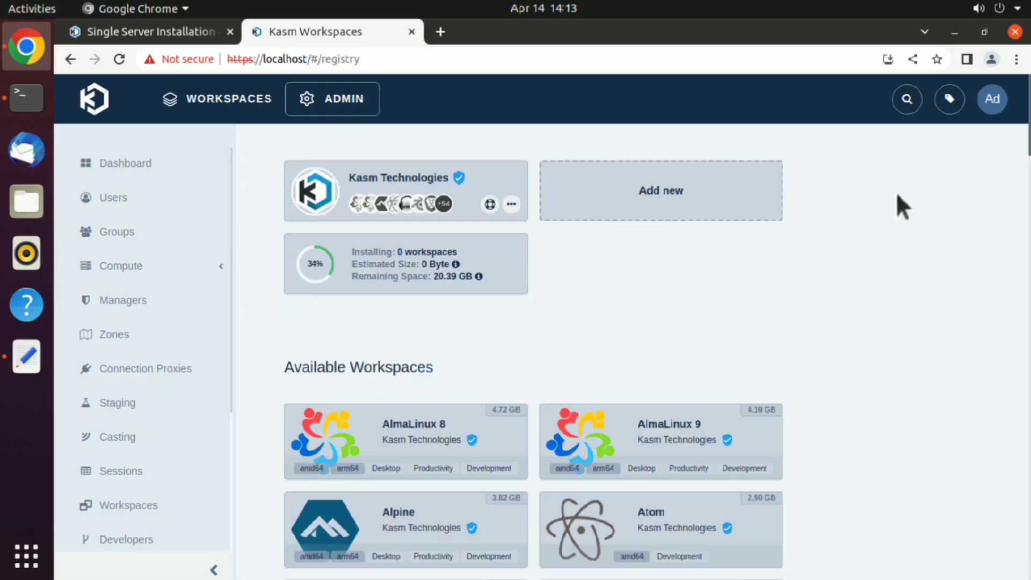
{"action": "scroll", "scroll_direction": "down", "scroll_amount": 3}
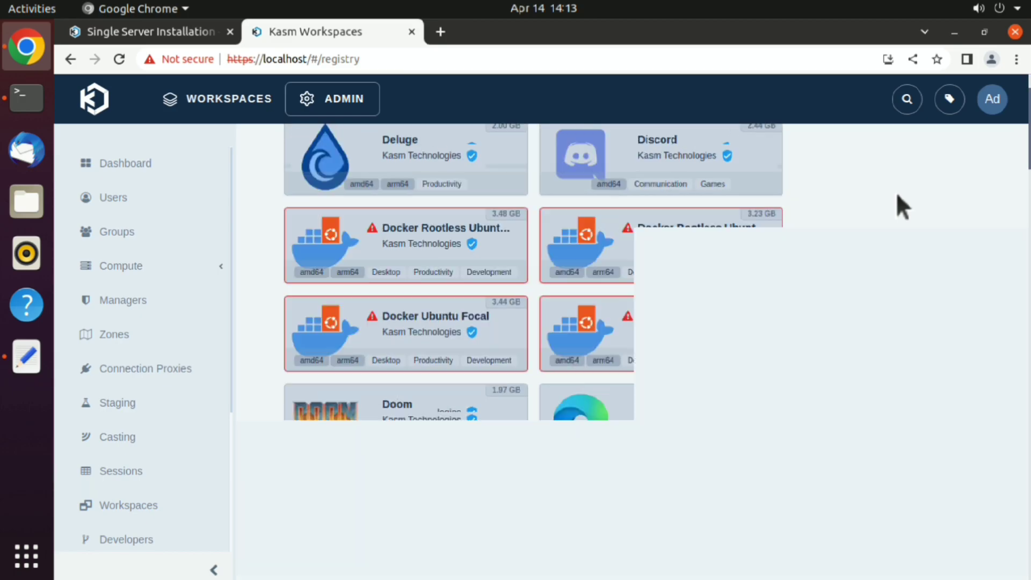
Launch a Visual Studio Code session and confirm deleting it.
{"action": "left_click", "coordinate": [226, 99]}
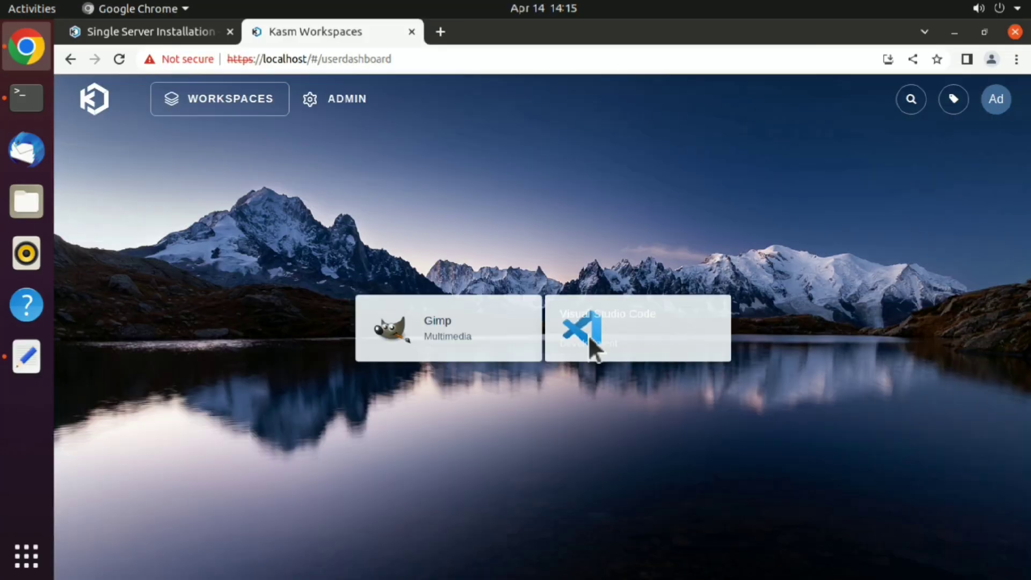
{"action": "left_click", "coordinate": [637, 328]}
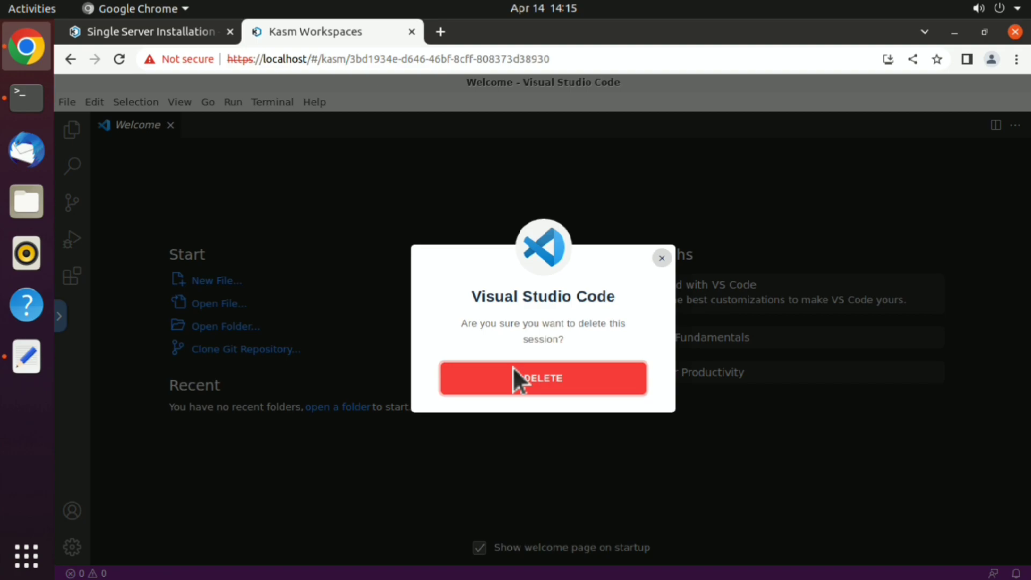
{"action": "left_click", "coordinate": [542, 377]}
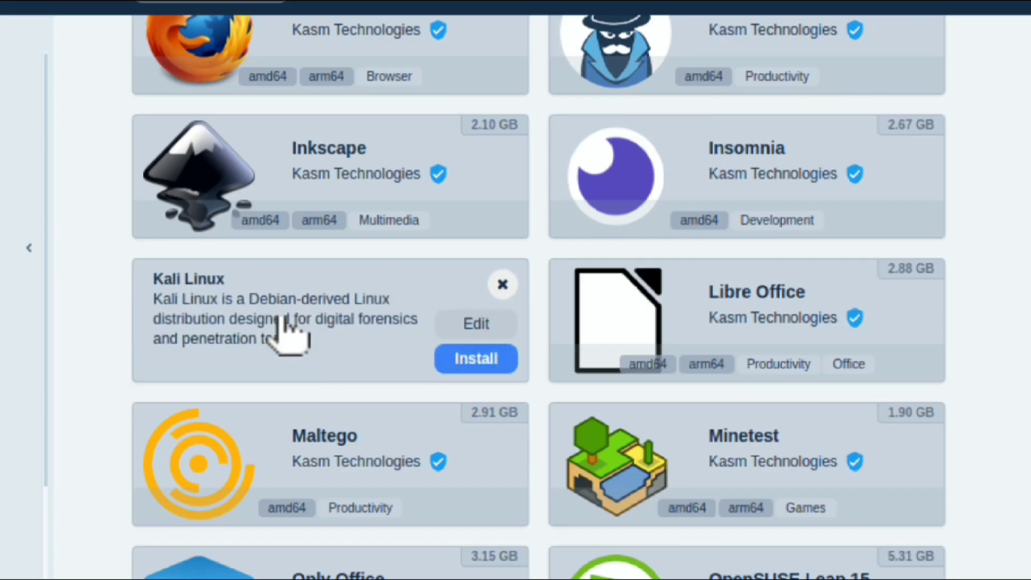
Install Kali Linux from the registry and view it listed with Gimp and Visual Studio Code.
{"action": "left_click", "coordinate": [475, 358]}
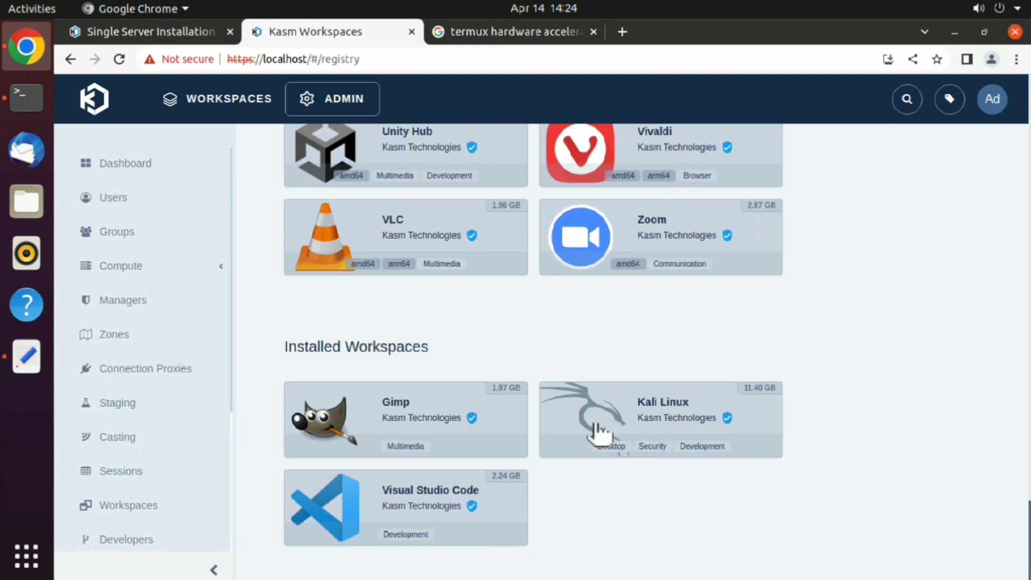
{"action": "left_click", "coordinate": [129, 504]}
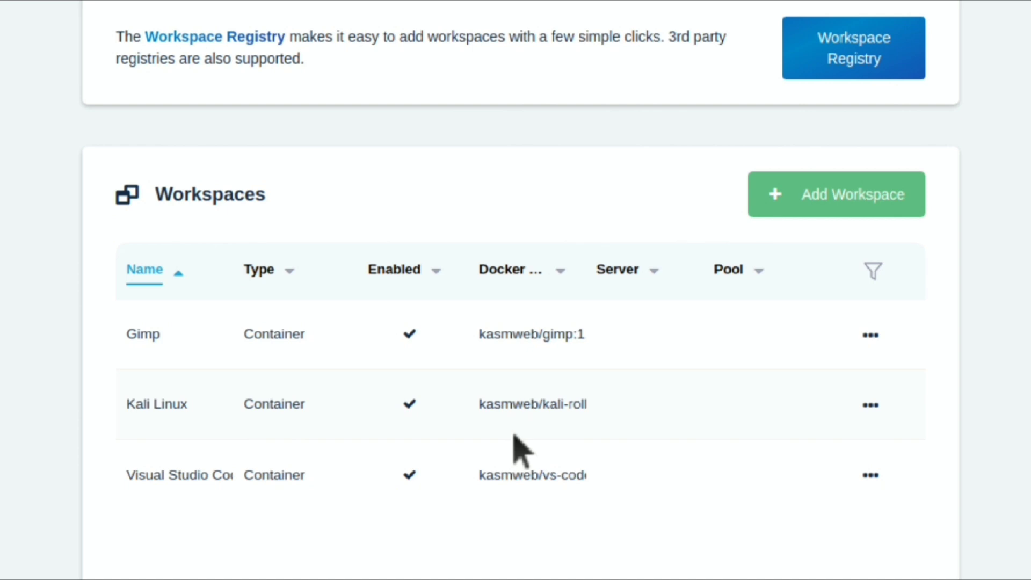
Edit the Kali Linux workspace, set Docker Run Config Override to {"user":"root"}, and submit.
{"action": "left_click", "coordinate": [869, 333]}
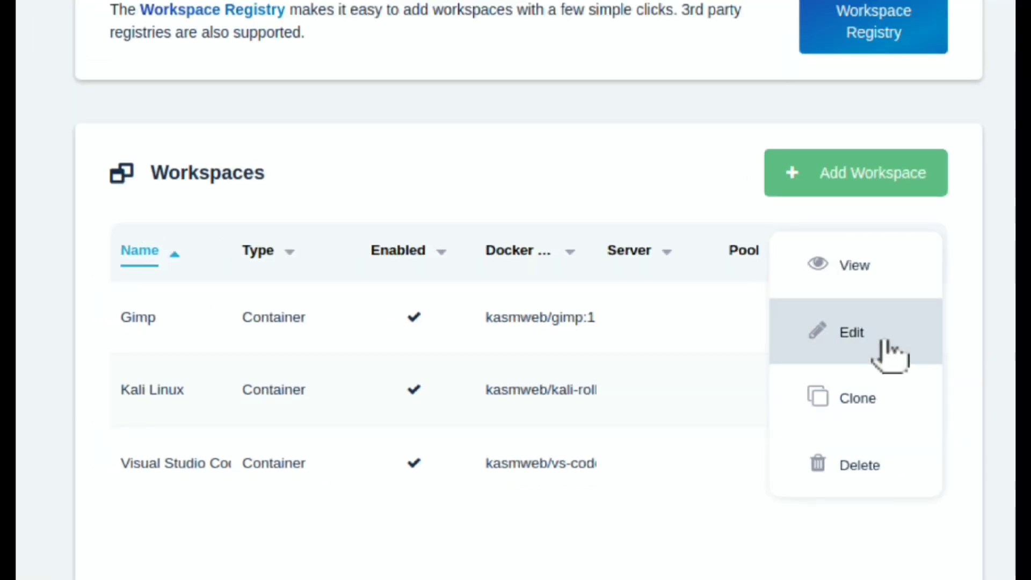
{"action": "left_click", "coordinate": [850, 332]}
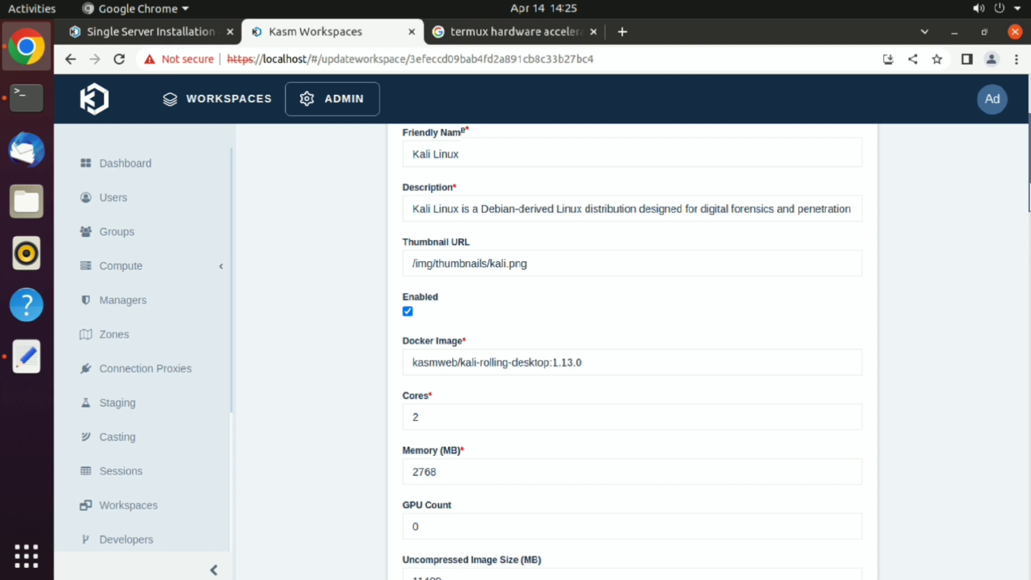
{"action": "scroll", "scroll_direction": "down", "scroll_amount": 3}
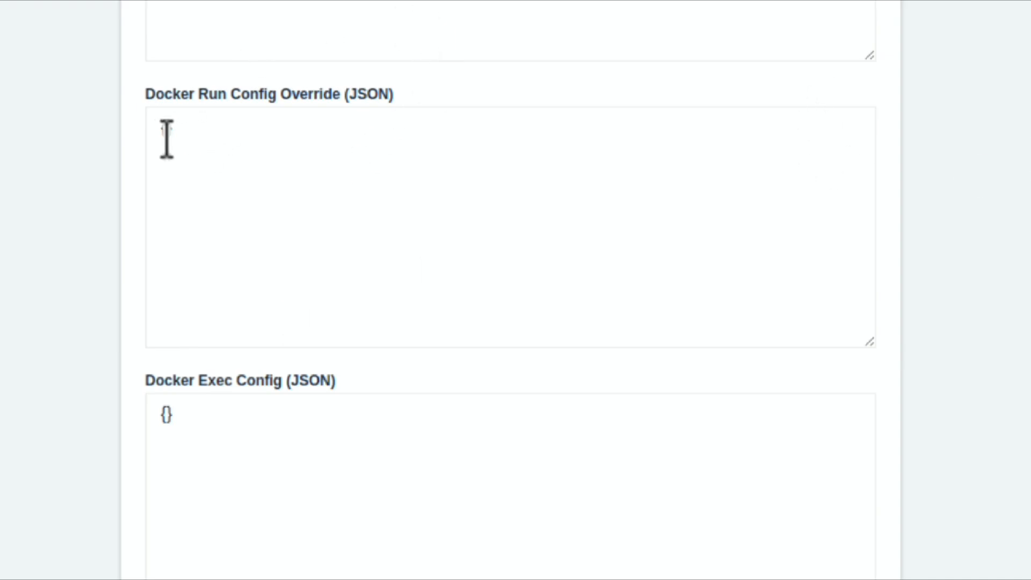
{"action": "type", "text": "{\"user\"}"}
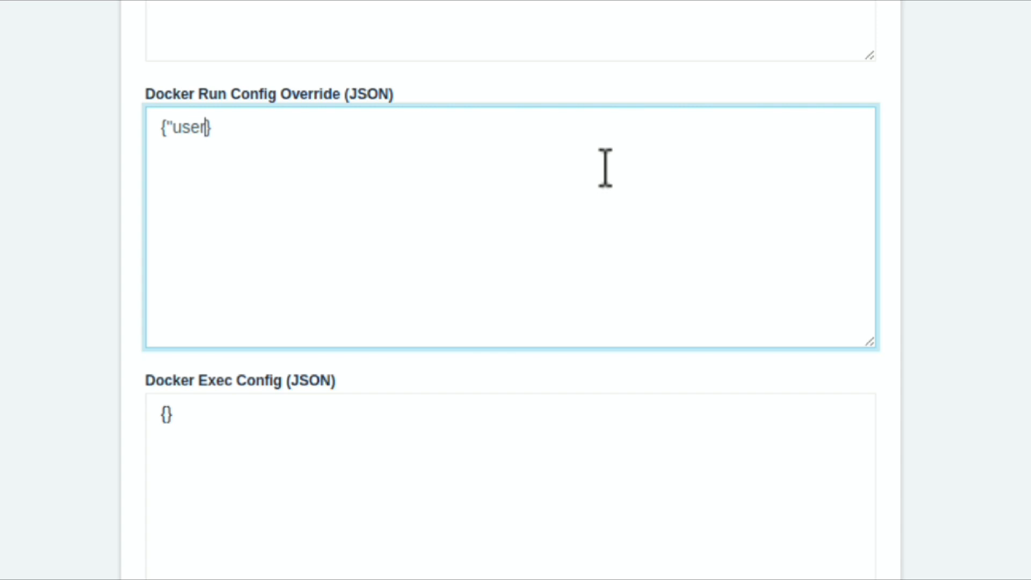
{"action": "type", "text": ":\""}
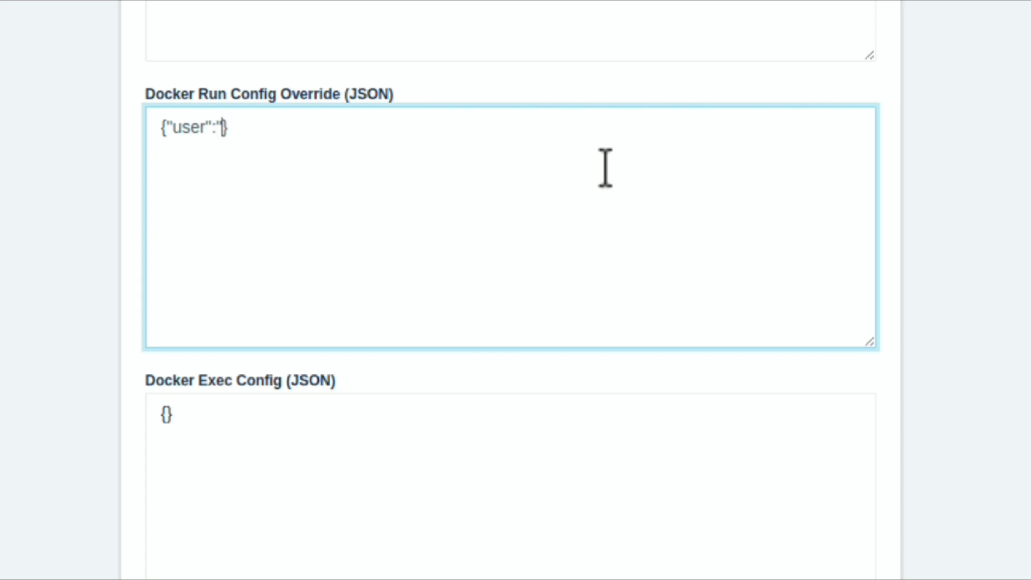
{"action": "type", "text": "root"}
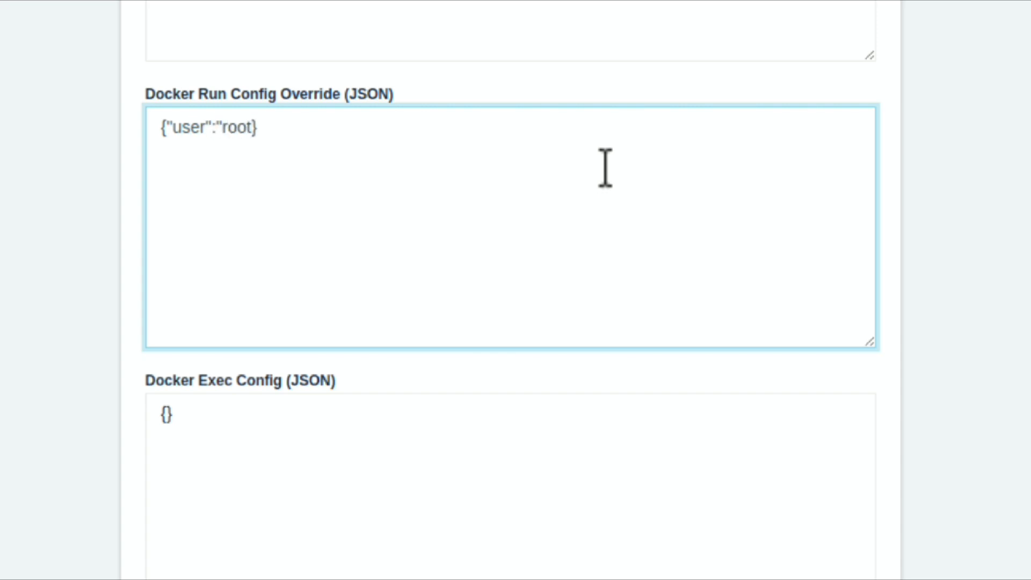
{"action": "type", "text": "\""}
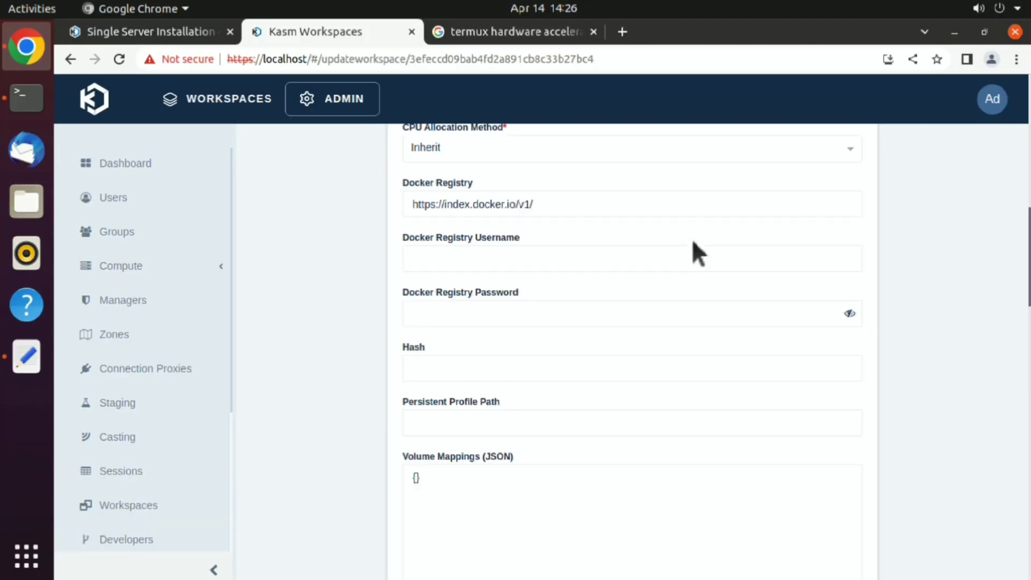
{"action": "scroll", "scroll_direction": "down", "scroll_amount": 3}
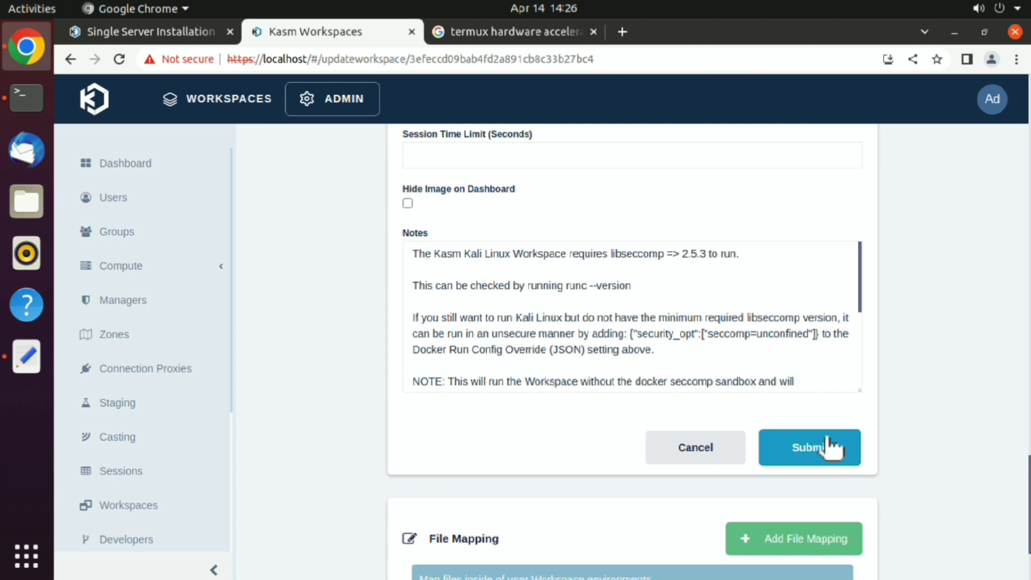
{"action": "left_click", "coordinate": [809, 447]}
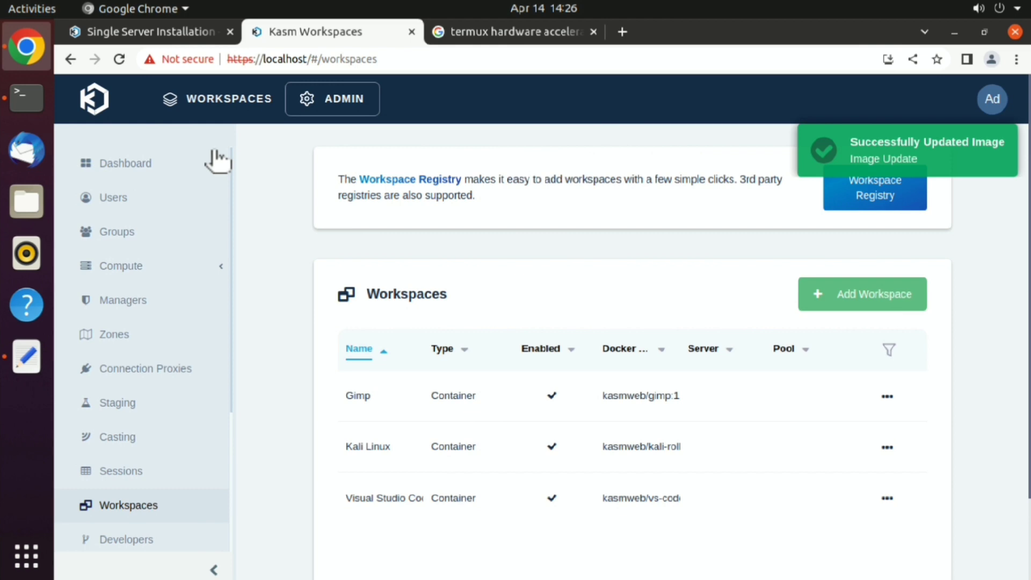
Launch a Kali Linux session from the Workspaces dashboard and reach its desktop.
{"action": "left_click", "coordinate": [229, 98]}
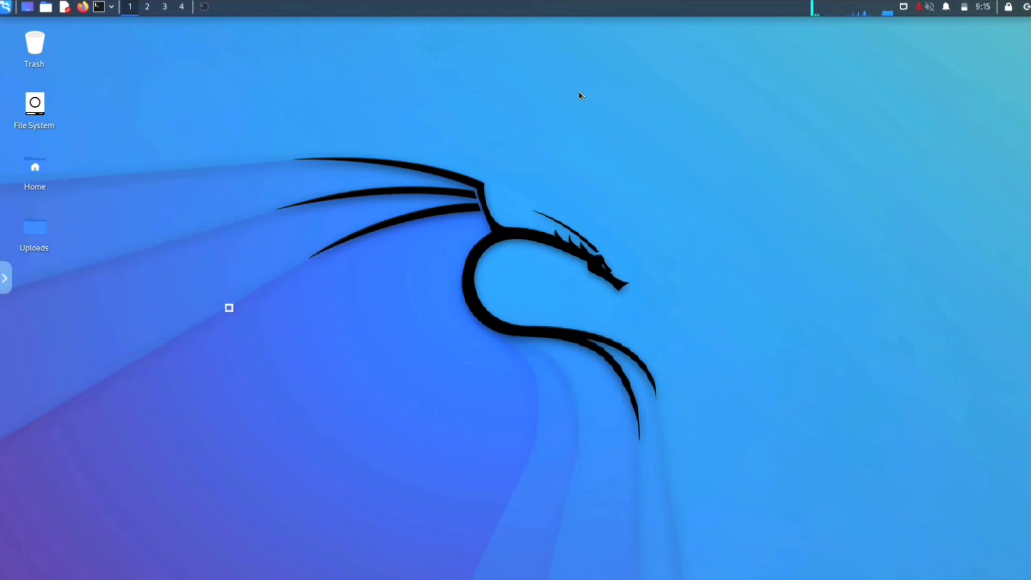
{"action": "left_click", "coordinate": [5, 277]}
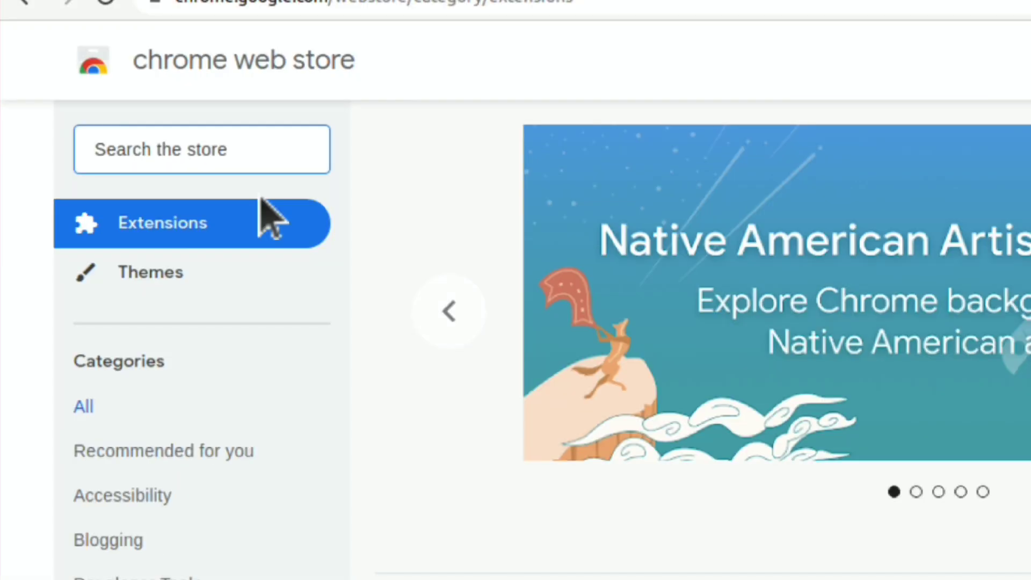
Find the Kasm - Open In Isolation extension in the Chrome Web Store, add it, and go to its Options.
{"action": "type", "text": "kasm"}
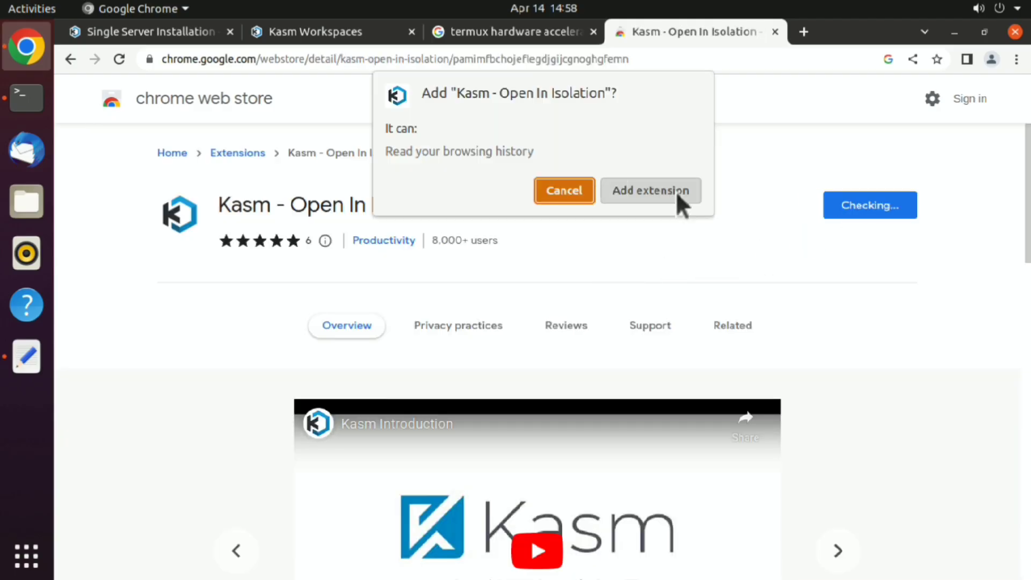
{"action": "left_click", "coordinate": [650, 191]}
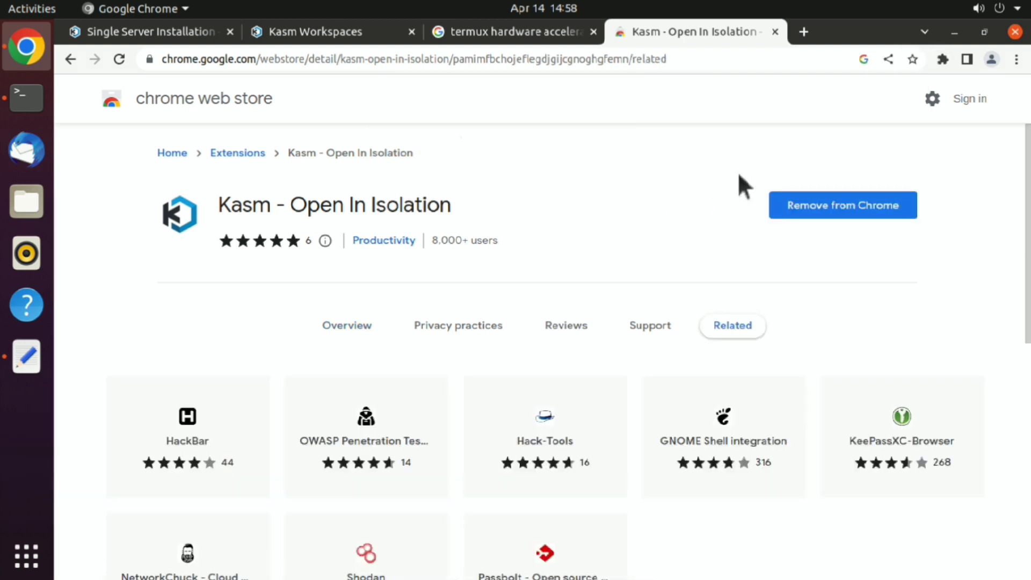
{"action": "left_click", "coordinate": [941, 59]}
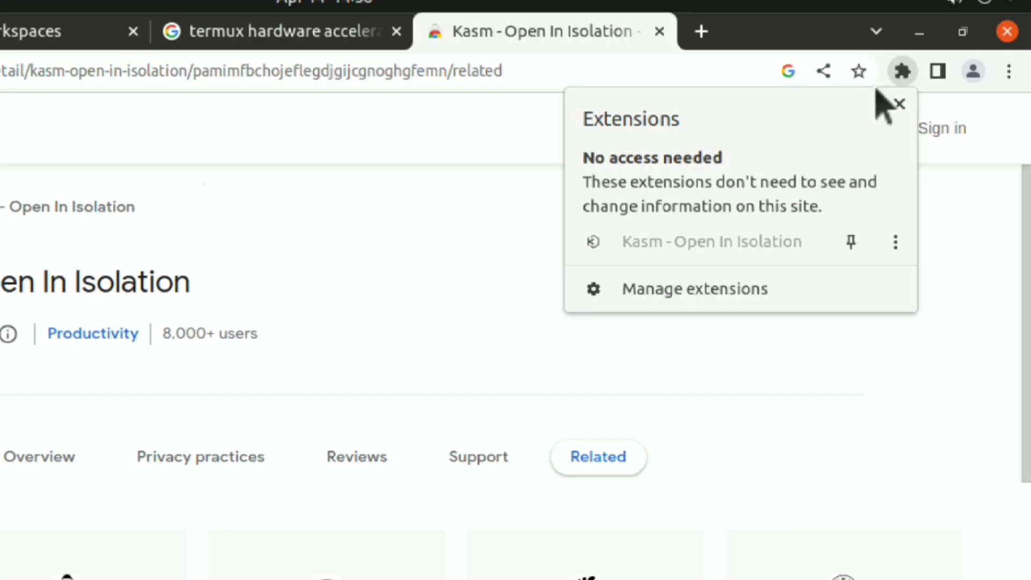
{"action": "left_click", "coordinate": [894, 241]}
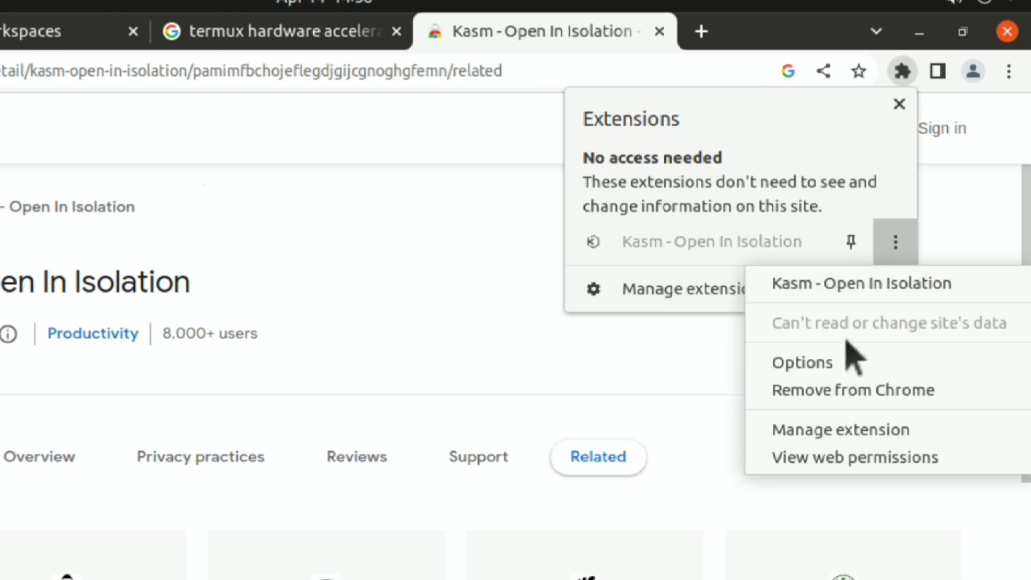
{"action": "left_click", "coordinate": [803, 363]}
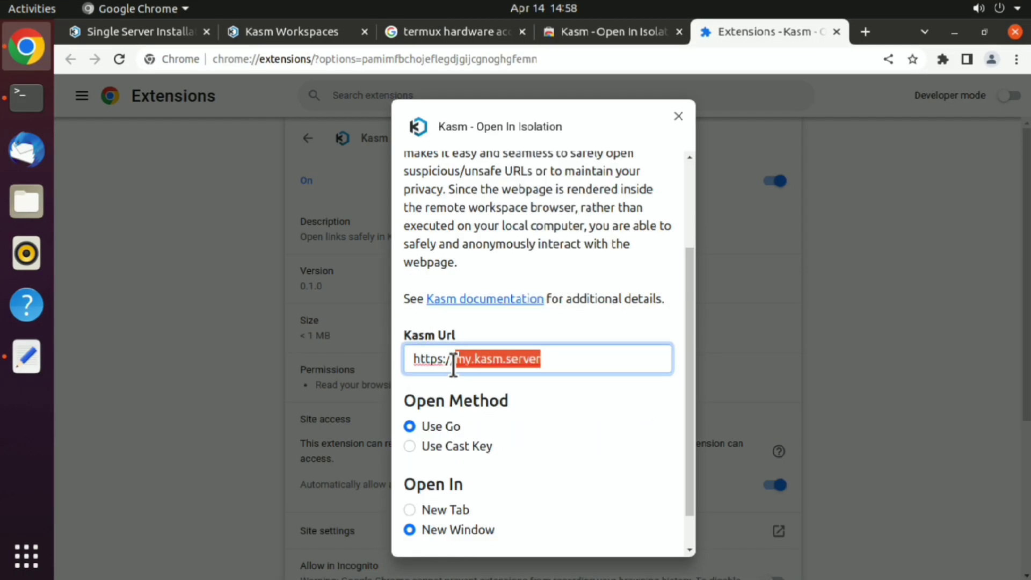
{"action": "type", "text": "local"}
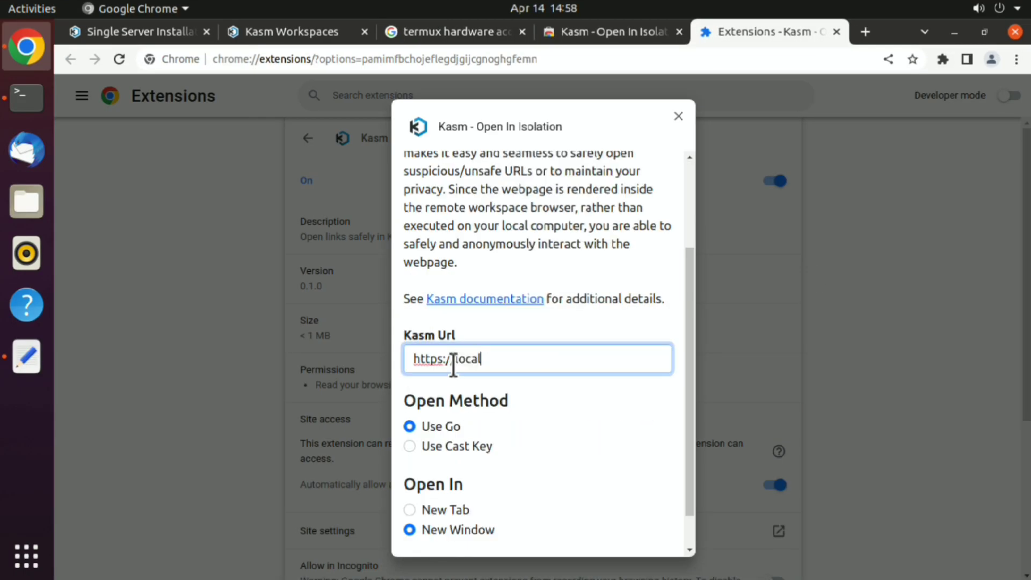
{"action": "type", "text": "host/"}
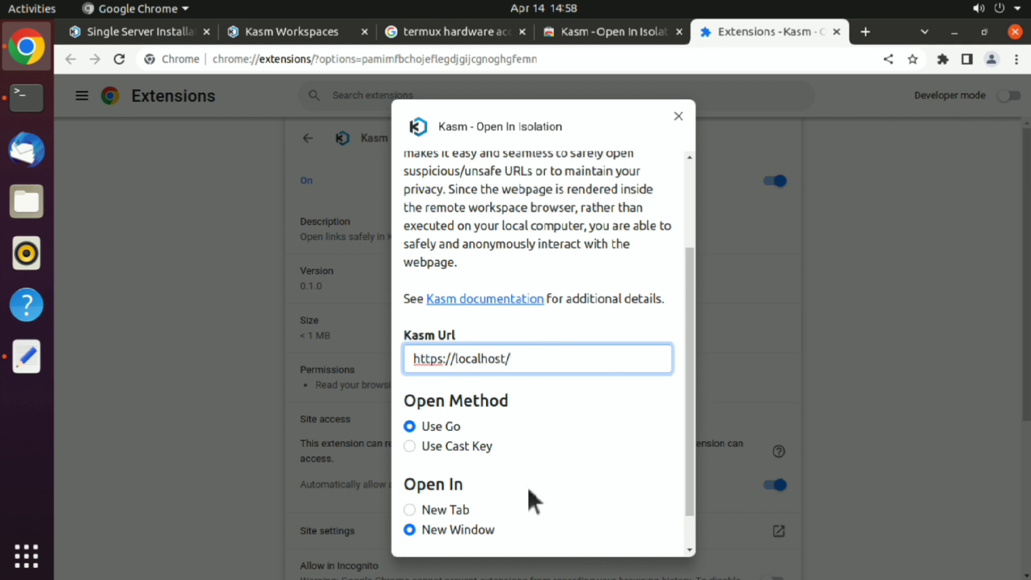
{"action": "left_click", "coordinate": [409, 510]}
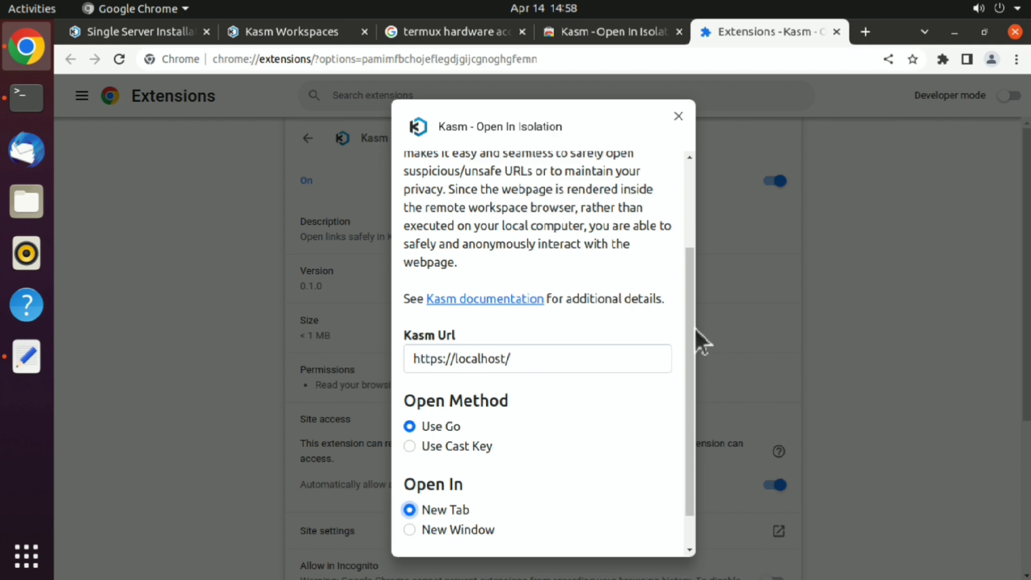
{"action": "scroll", "scroll_direction": "down", "scroll_amount": 3}
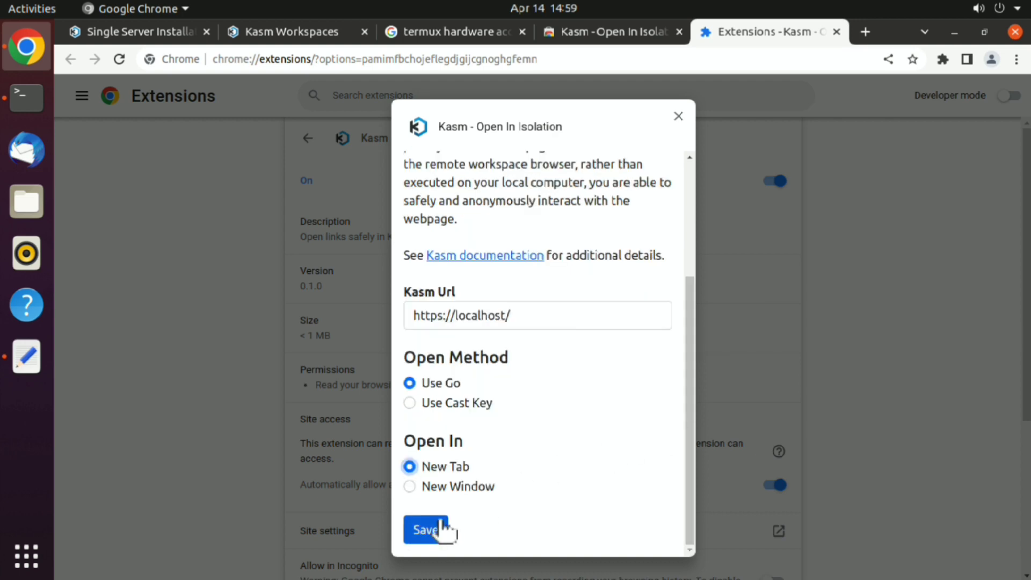
{"action": "left_click", "coordinate": [425, 530]}
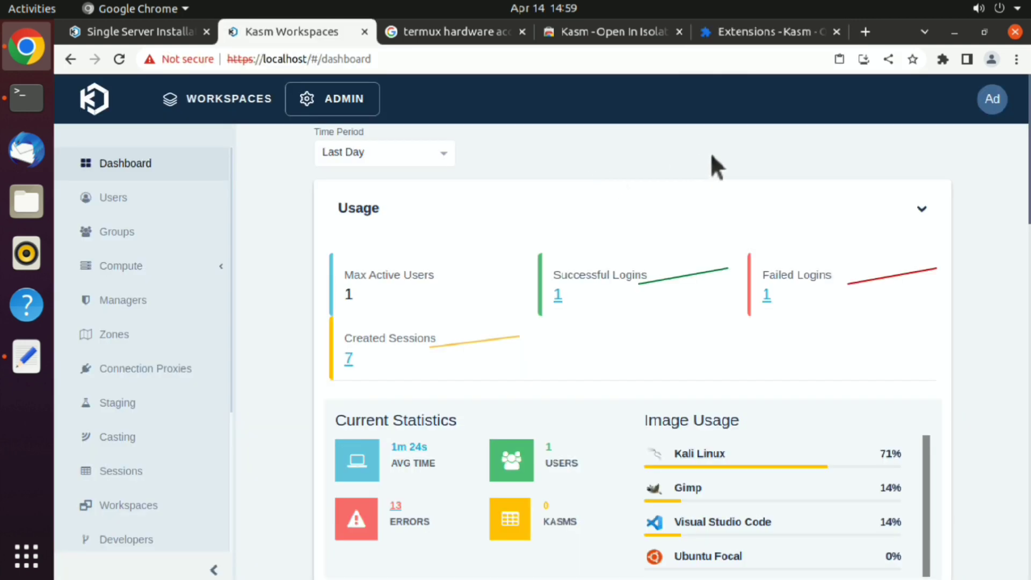
Review the admin profile, the Users list and the default workspace image choice in personal settings.
{"action": "left_click", "coordinate": [992, 99]}
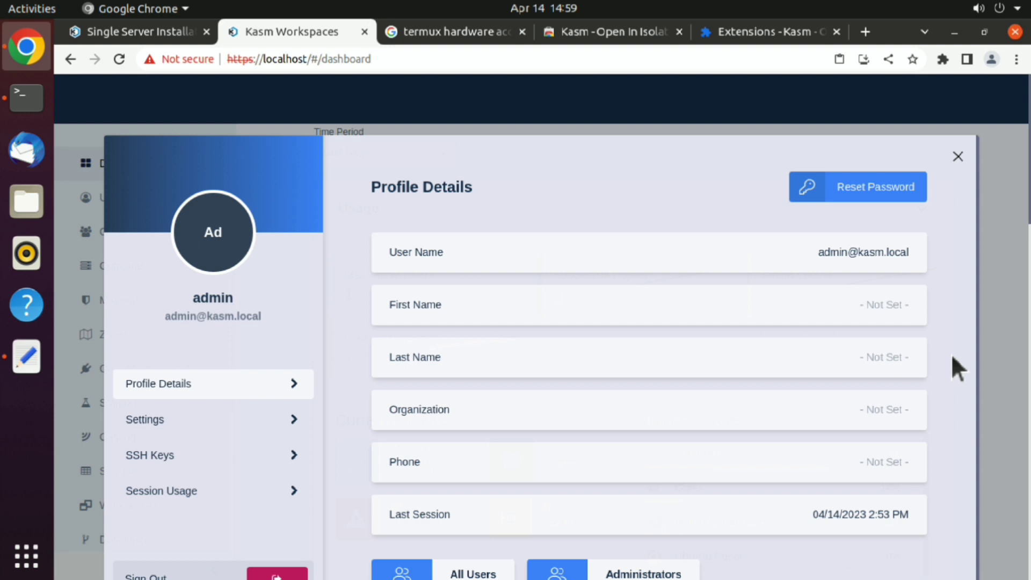
{"action": "left_click", "coordinate": [957, 157]}
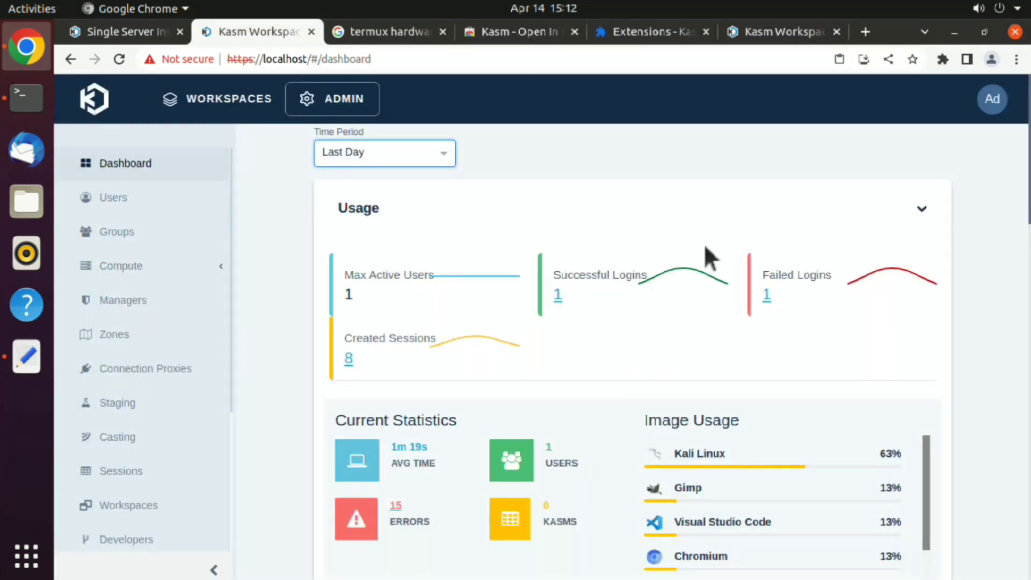
{"action": "left_click", "coordinate": [112, 197]}
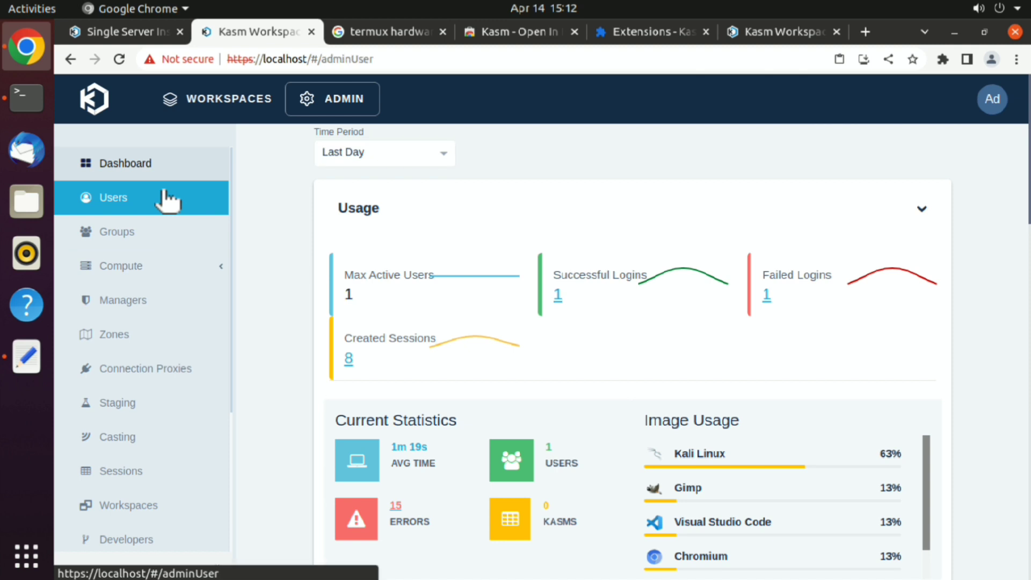
{"action": "left_click", "coordinate": [112, 197]}
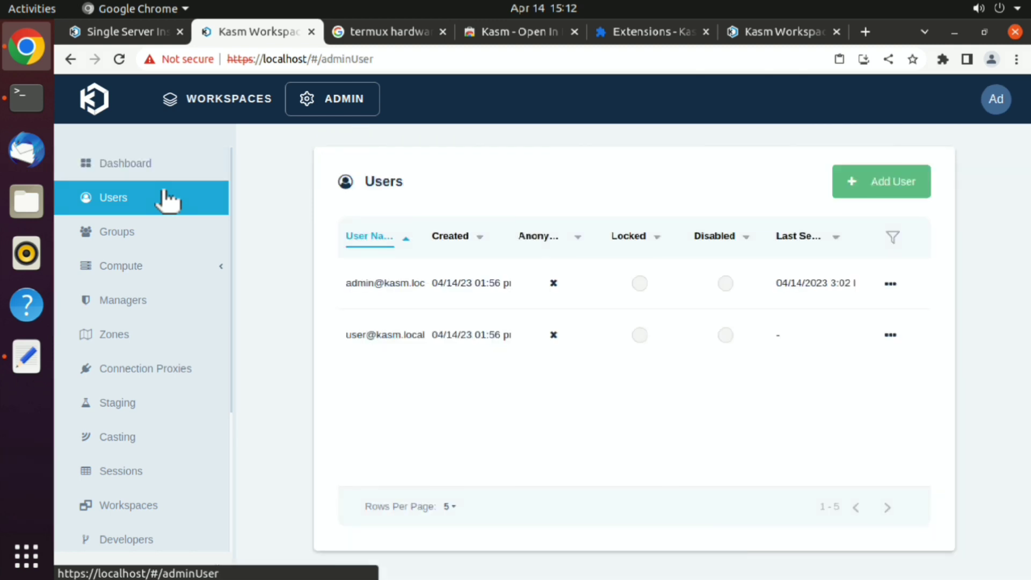
{"action": "left_click", "coordinate": [996, 99]}
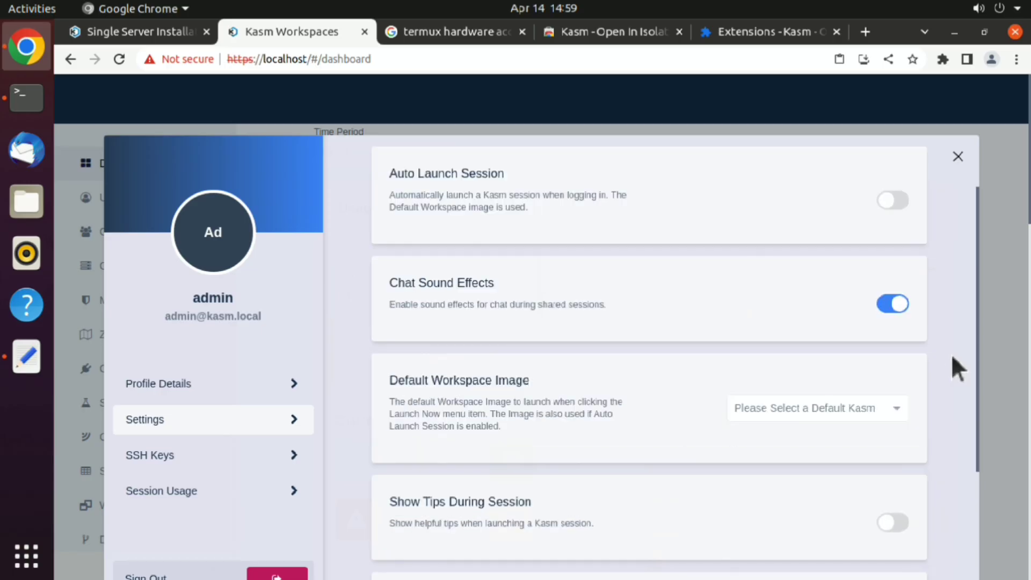
{"action": "left_click", "coordinate": [815, 407]}
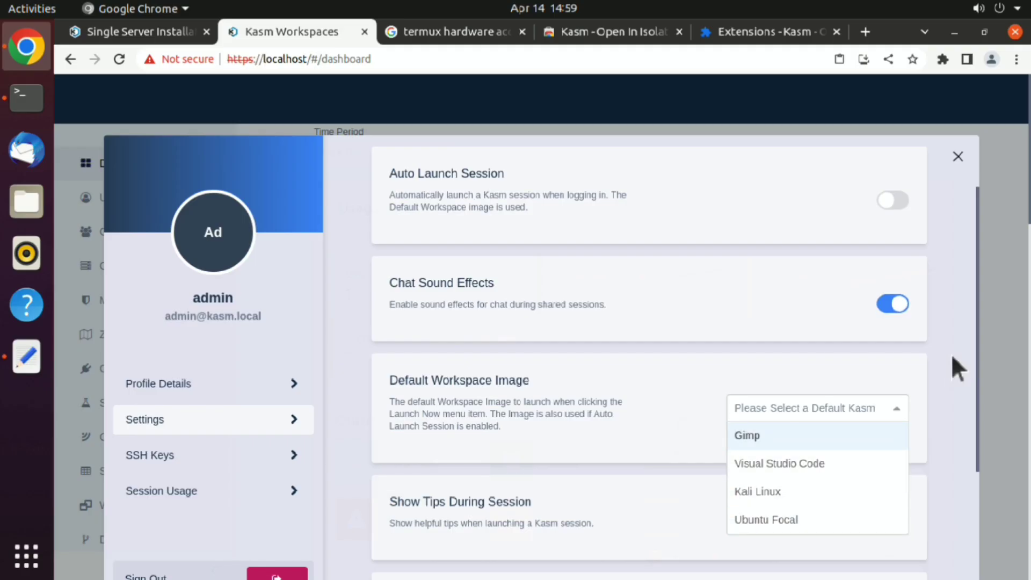
{"action": "left_click", "coordinate": [957, 157]}
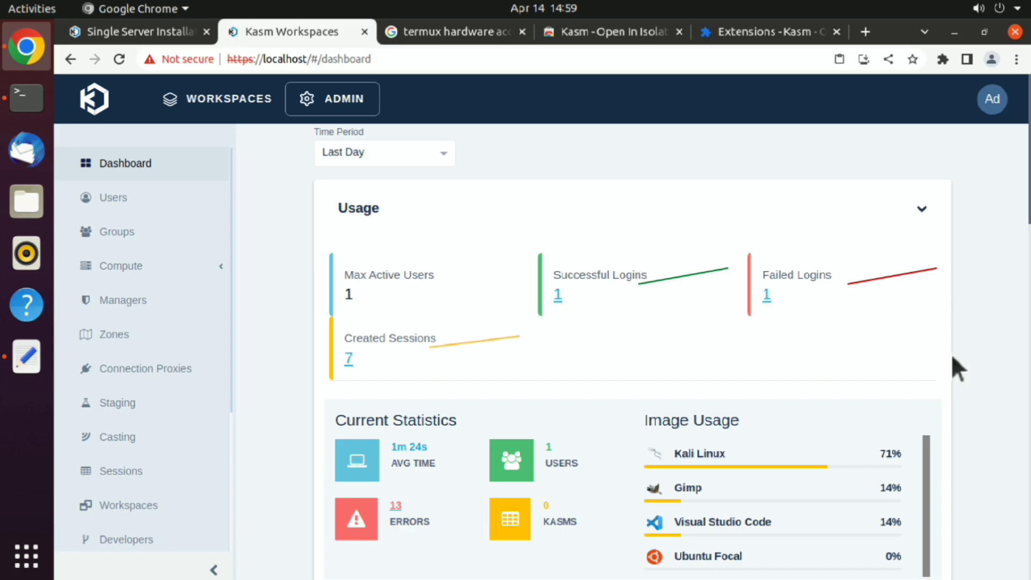
Install Chromium from the Workspace Registry and return to the profile settings.
{"action": "left_click", "coordinate": [129, 504]}
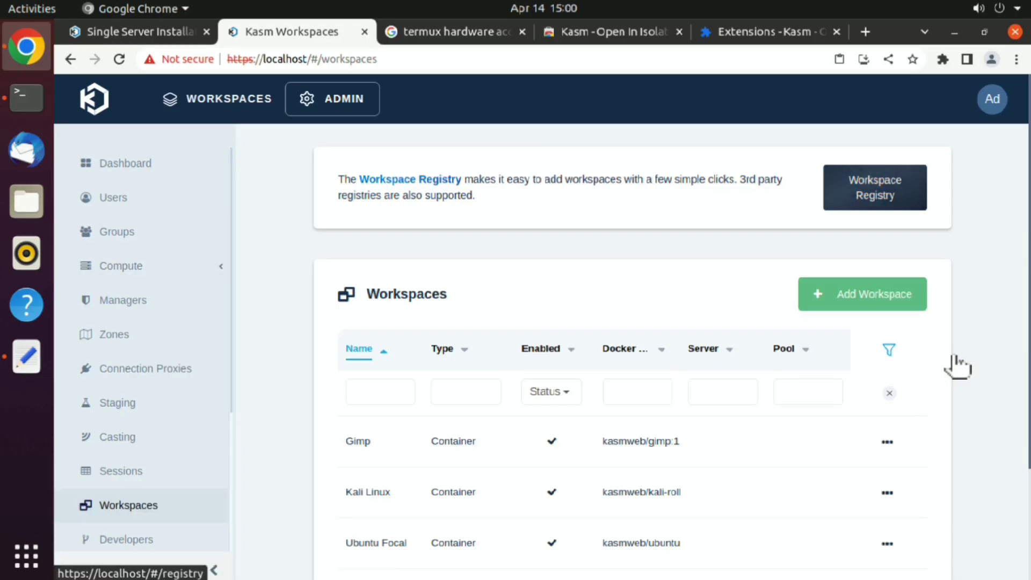
{"action": "left_click", "coordinate": [874, 187]}
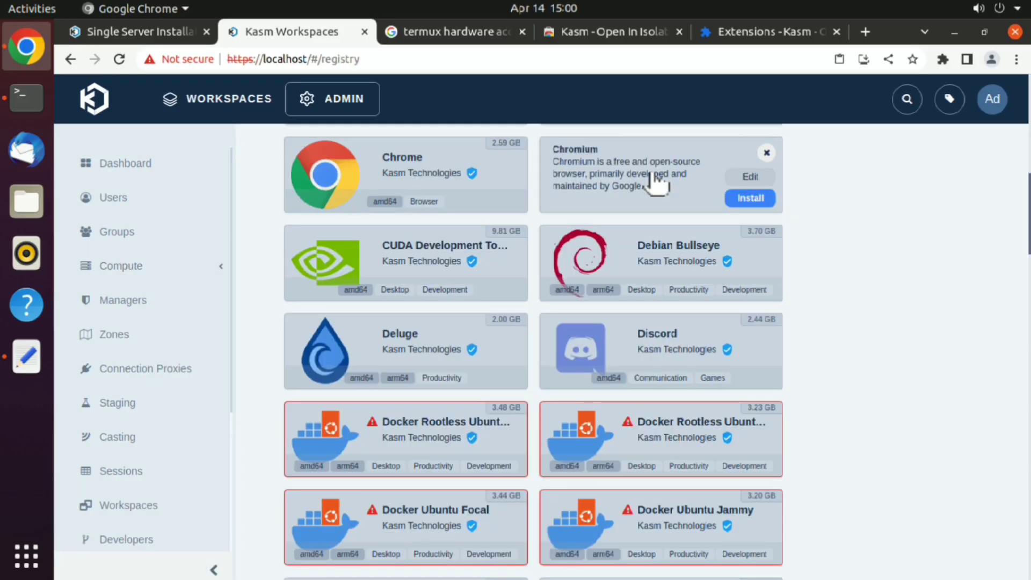
{"action": "left_click", "coordinate": [749, 198]}
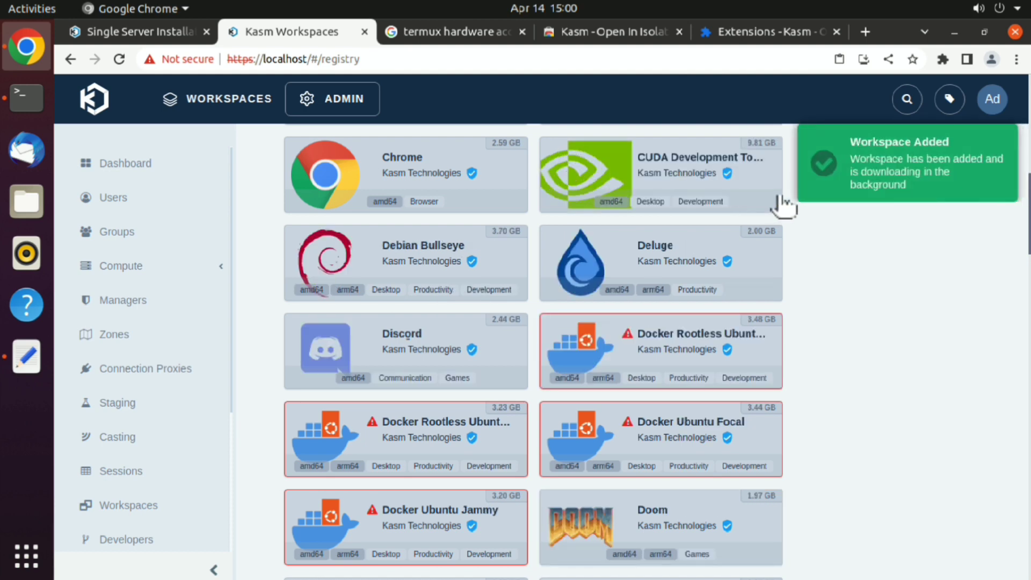
{"action": "scroll", "scroll_direction": "down", "scroll_amount": 3}
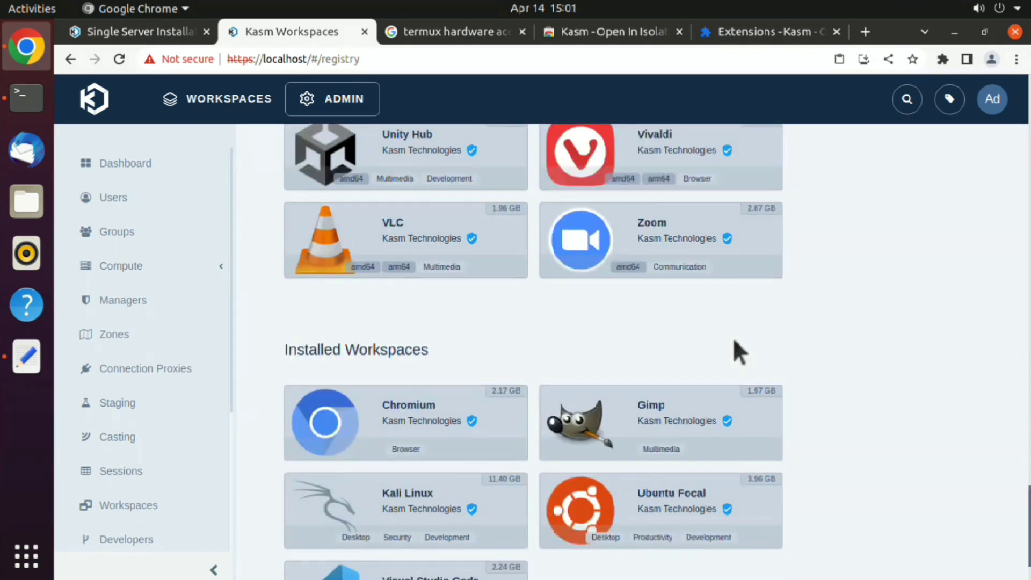
{"action": "left_click", "coordinate": [992, 99]}
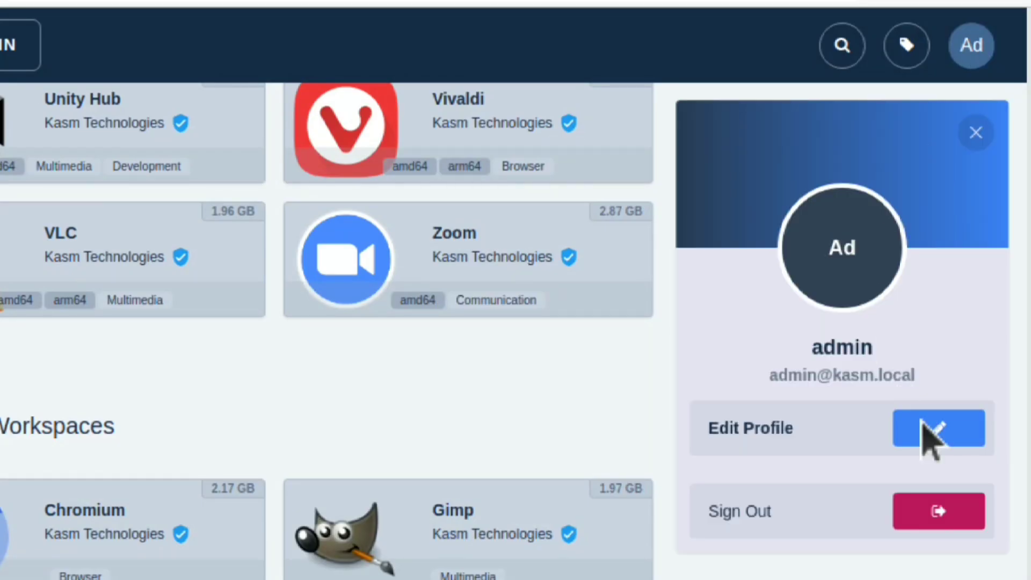
{"action": "left_click", "coordinate": [937, 428]}
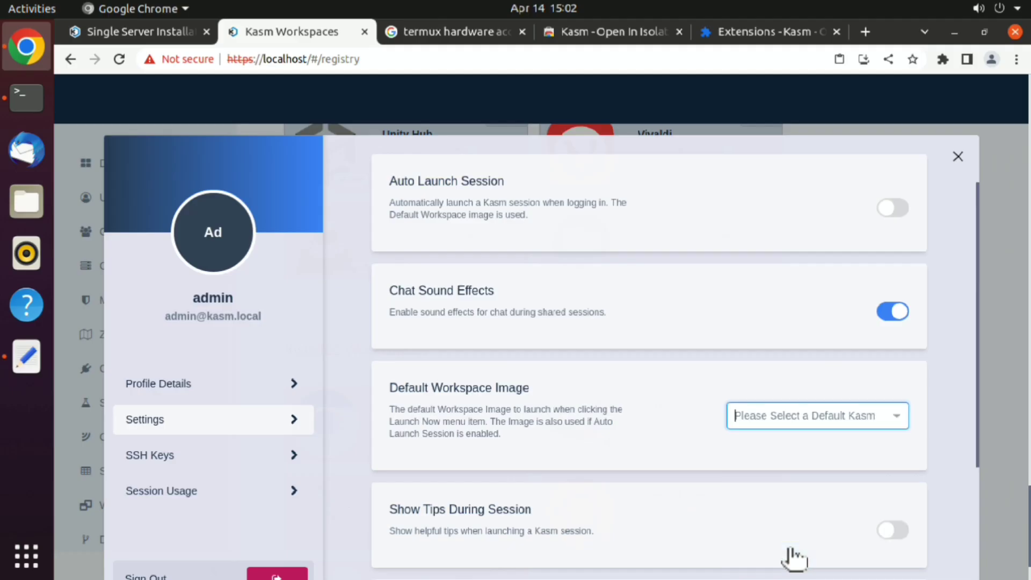
{"action": "left_click", "coordinate": [452, 32]}
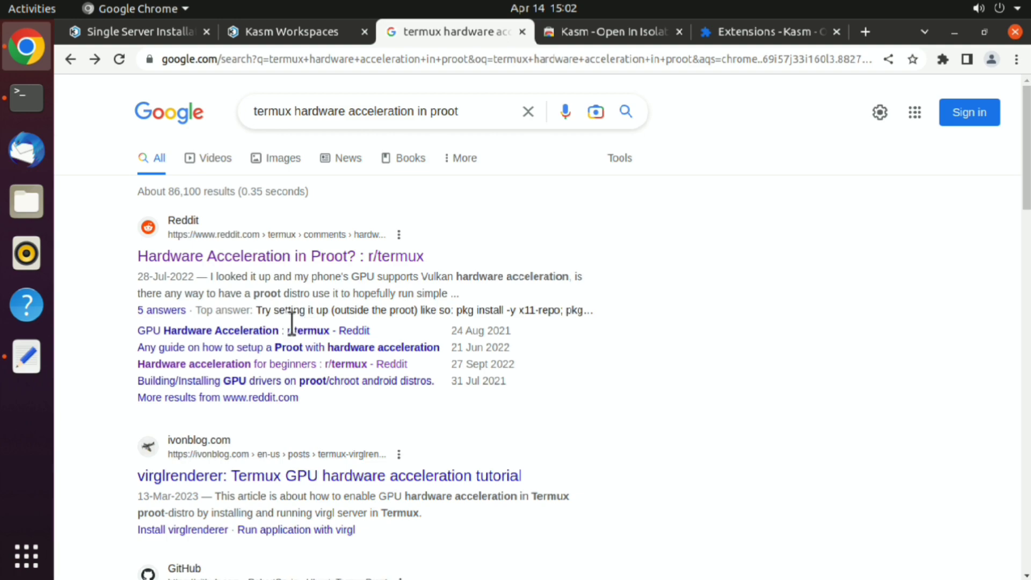
Open the Reddit GPU hardware acceleration result in an isolated Chromium session and scroll the thread.
{"action": "right_click", "coordinate": [221, 330]}
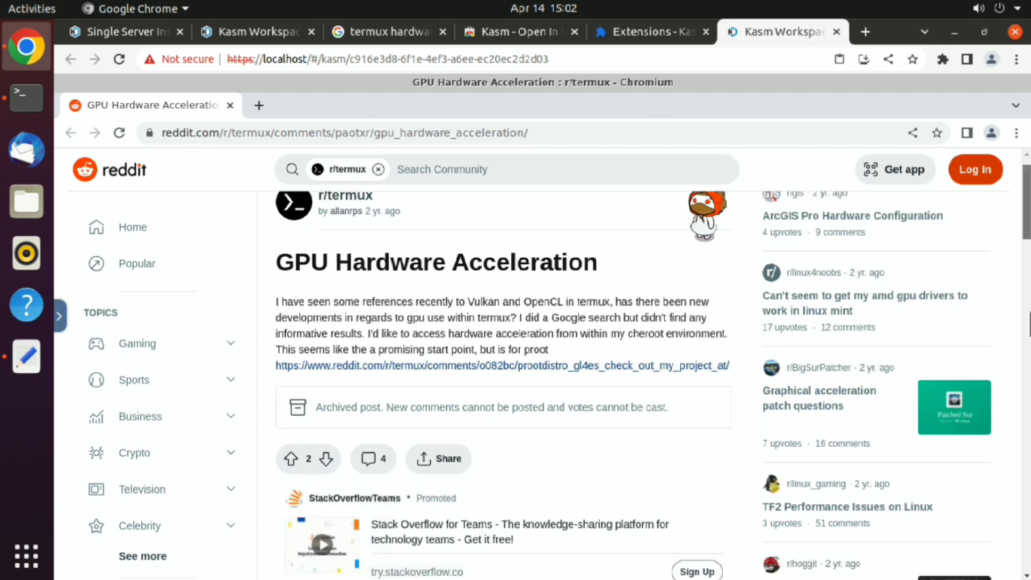
{"action": "scroll", "scroll_direction": "down", "scroll_amount": 3}
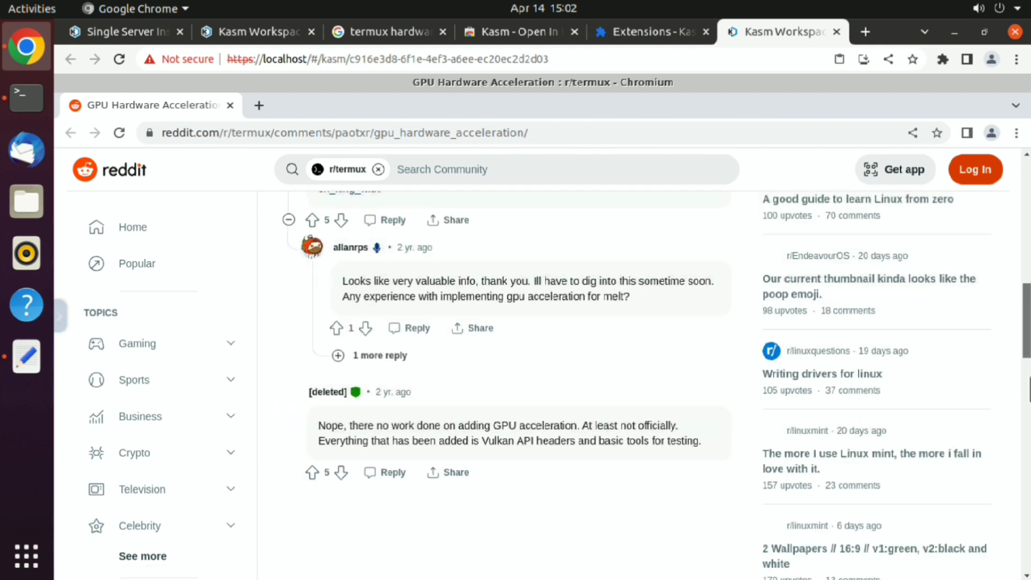
{"action": "scroll", "scroll_direction": "down", "scroll_amount": 3}
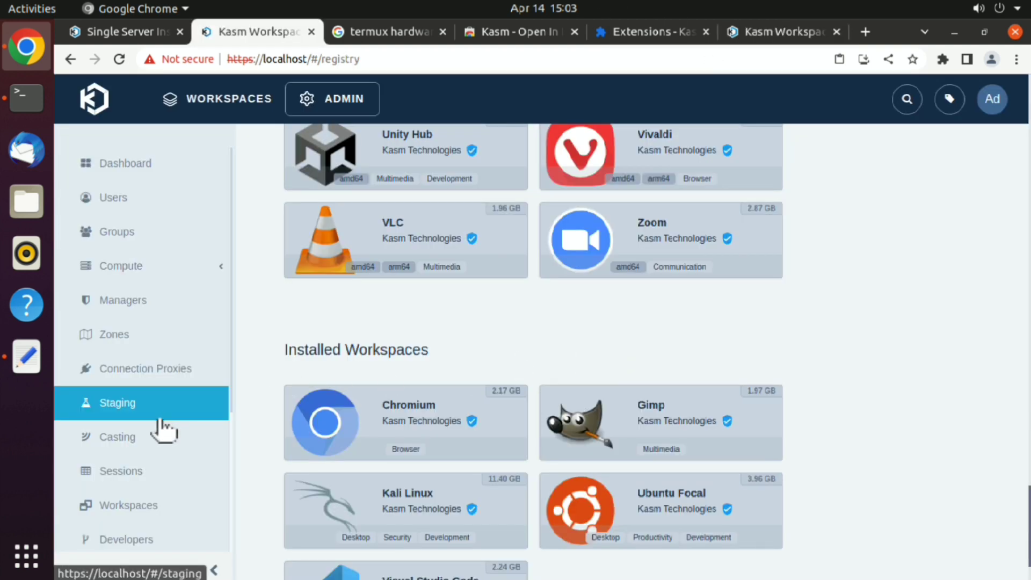
Show Compute > Servers with the enabled Ubuntu server at 4.224.49.208.
{"action": "left_click", "coordinate": [118, 437]}
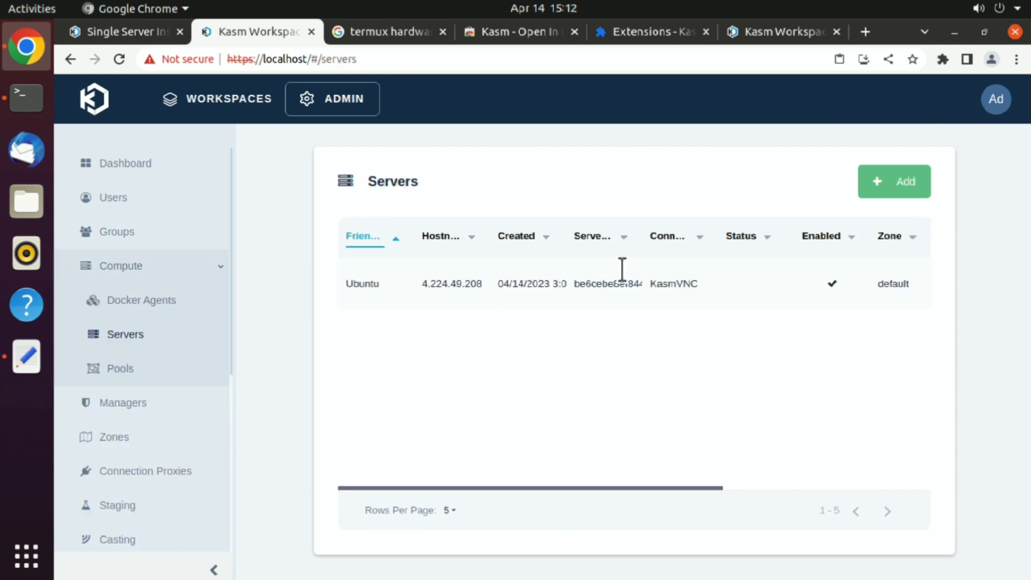
{"action": "mouse_move", "coordinate": [484, 212]}
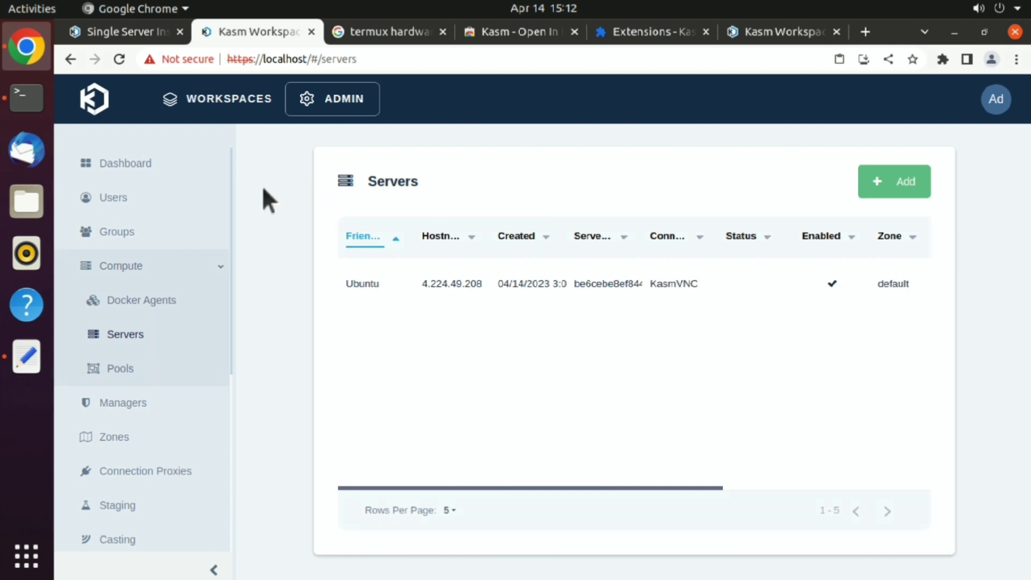
{"action": "left_click", "coordinate": [125, 163]}
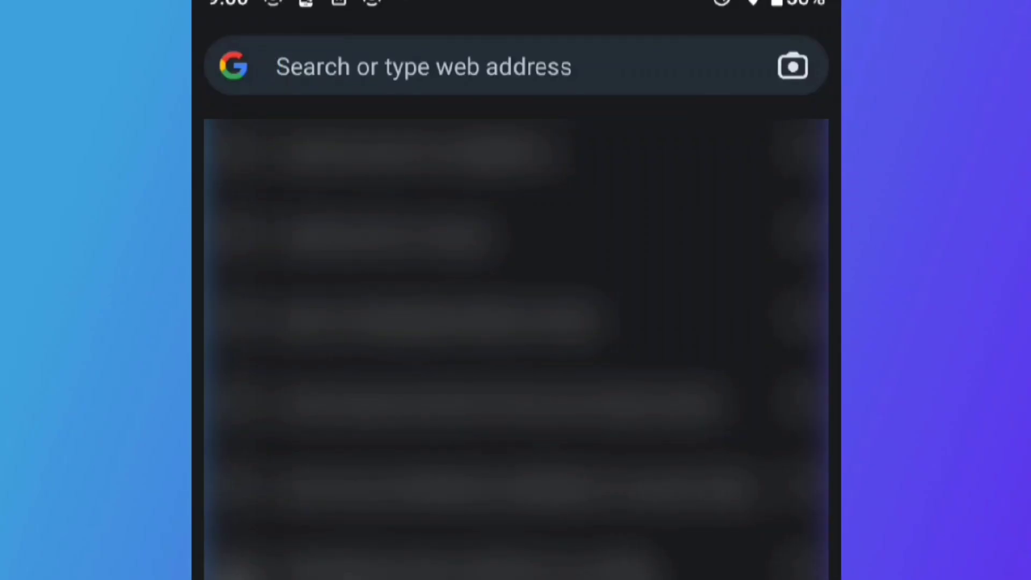
On the phone, browse to the server address, proceed past the certificate warning and add the dashboard to the home screen.
{"action": "type", "text": "https://pixabay.com"}
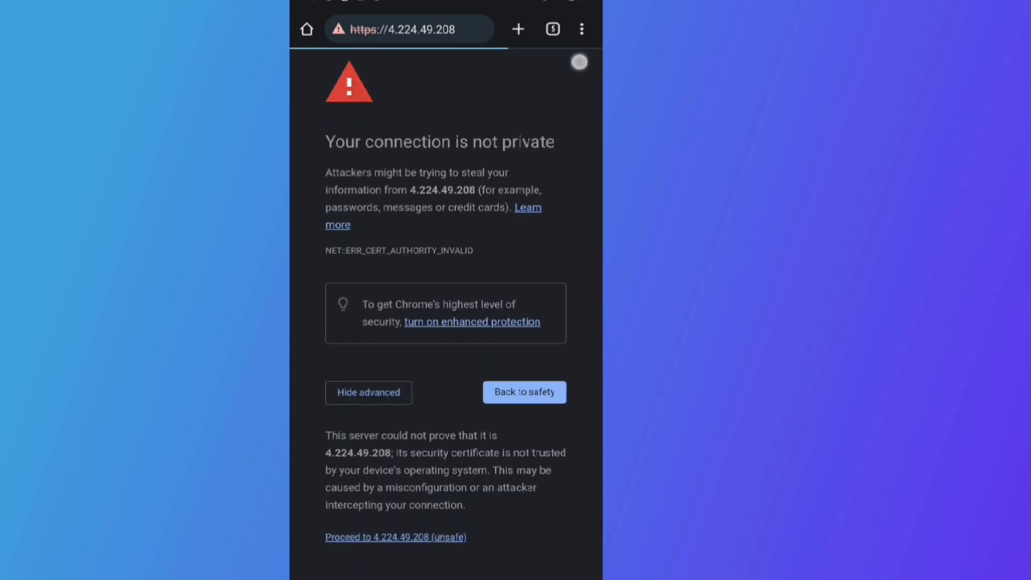
{"action": "left_click", "coordinate": [581, 29]}
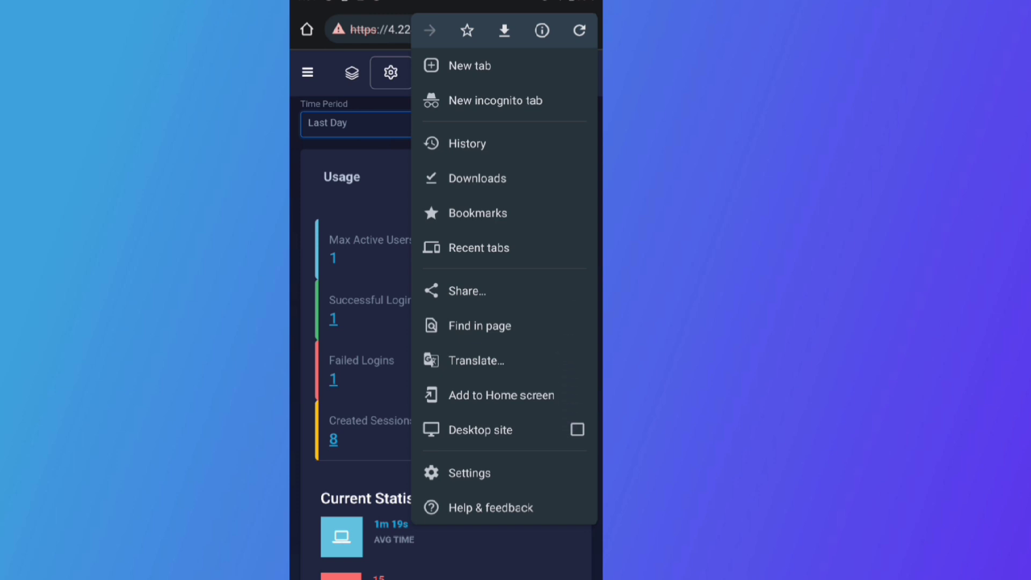
{"action": "left_click", "coordinate": [503, 395]}
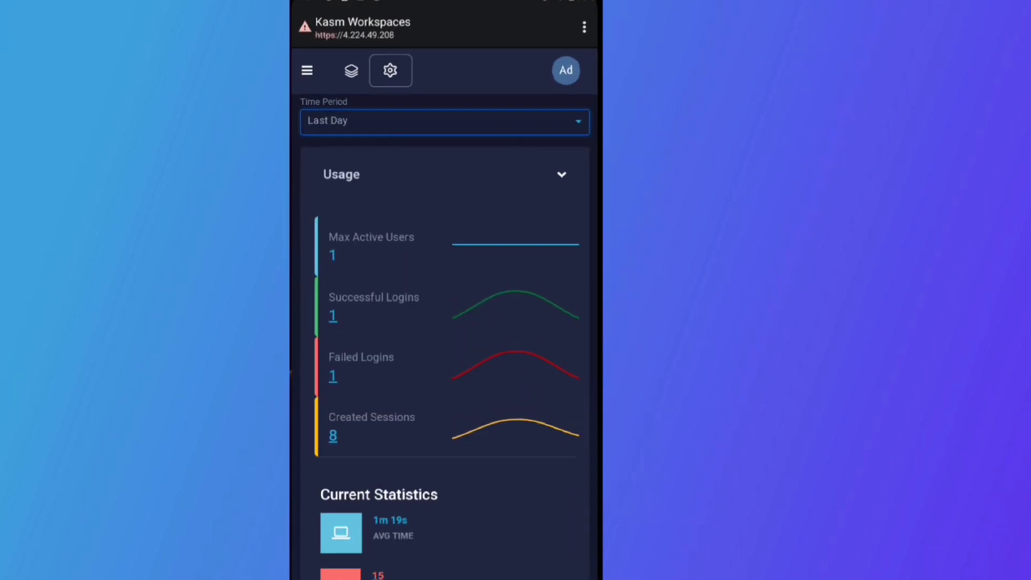
{"action": "scroll", "scroll_direction": "down", "scroll_amount": 3}
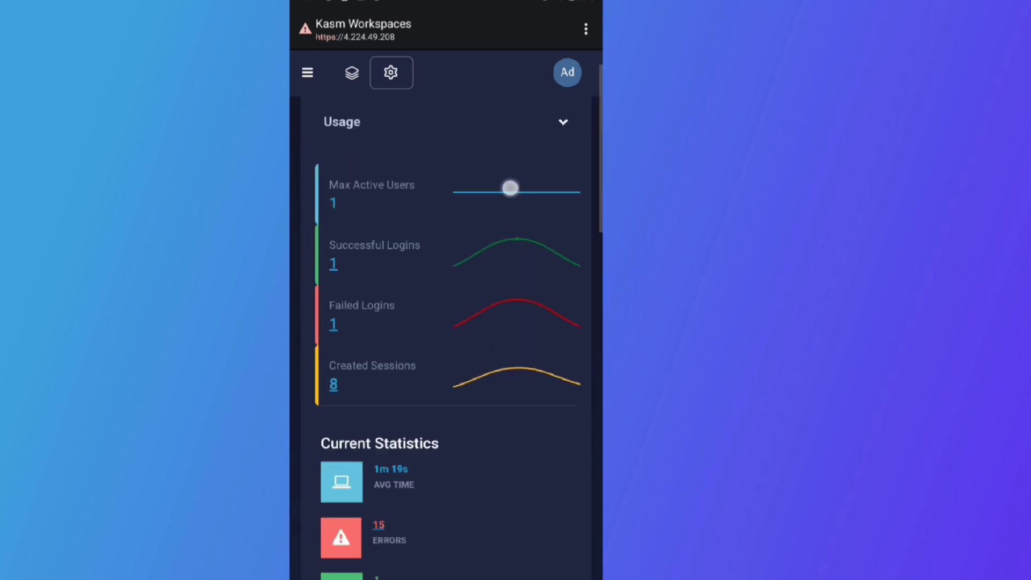